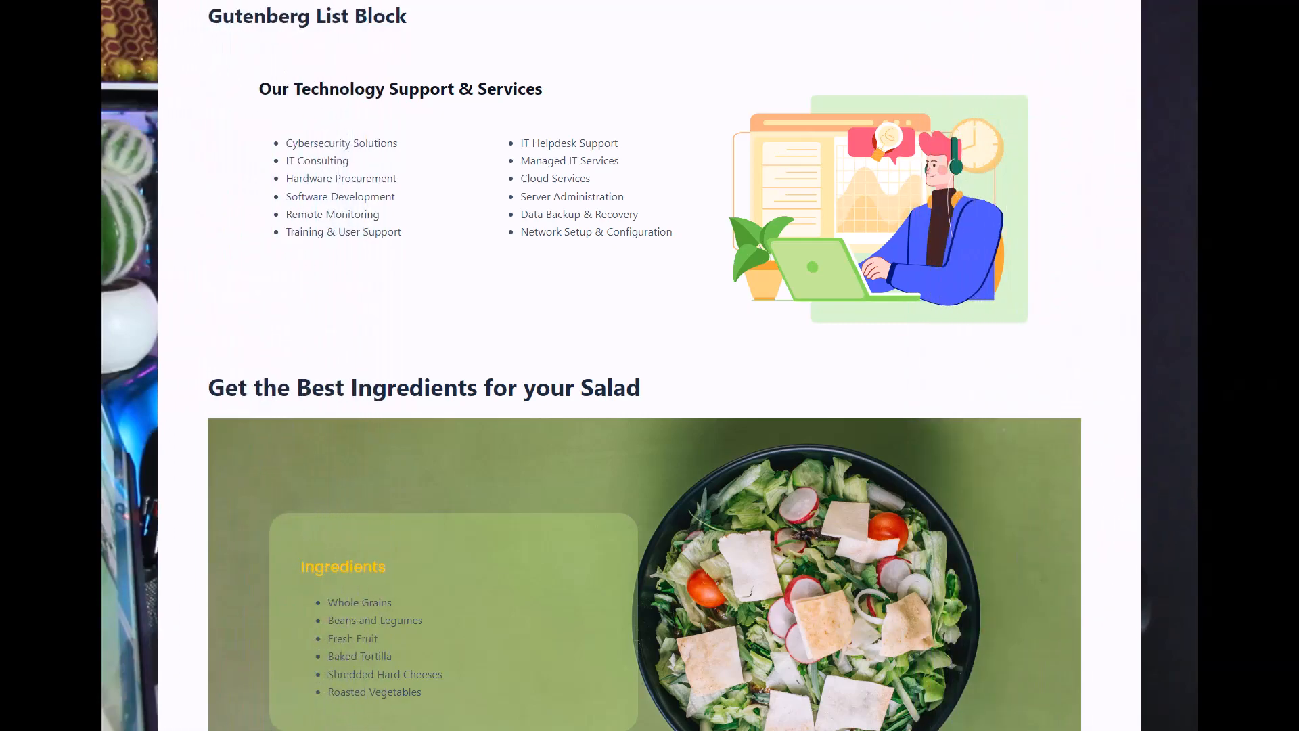
- Scroll both list pages down to the tour destinations and back to compare them
scroll(down, 3)
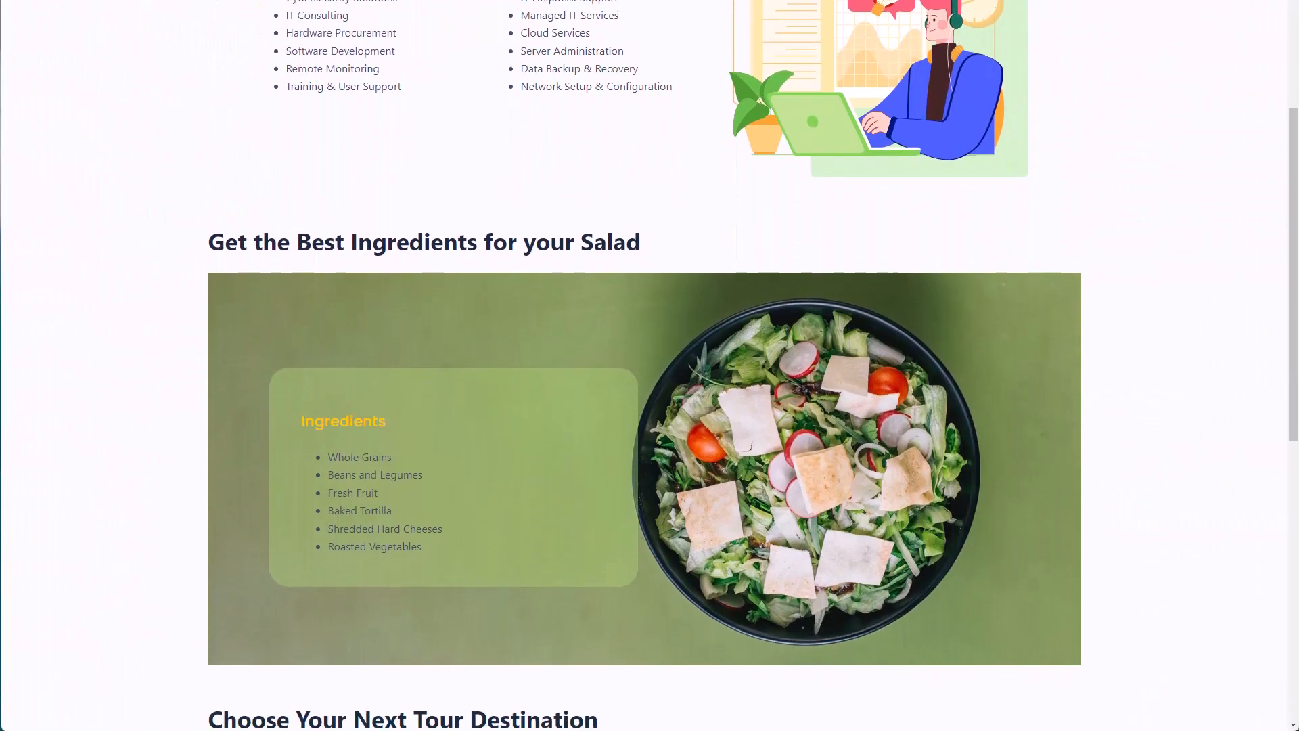
scroll(up, 3)
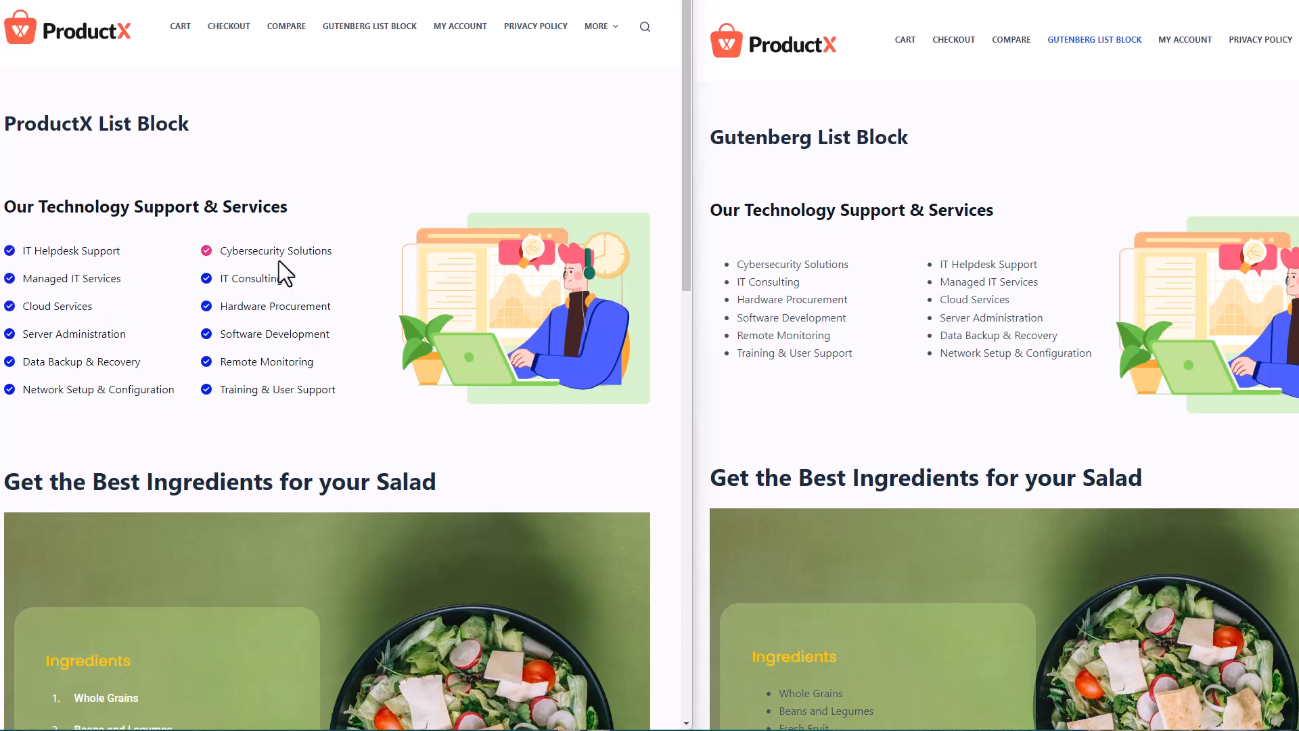
mouse_move(1006, 326)
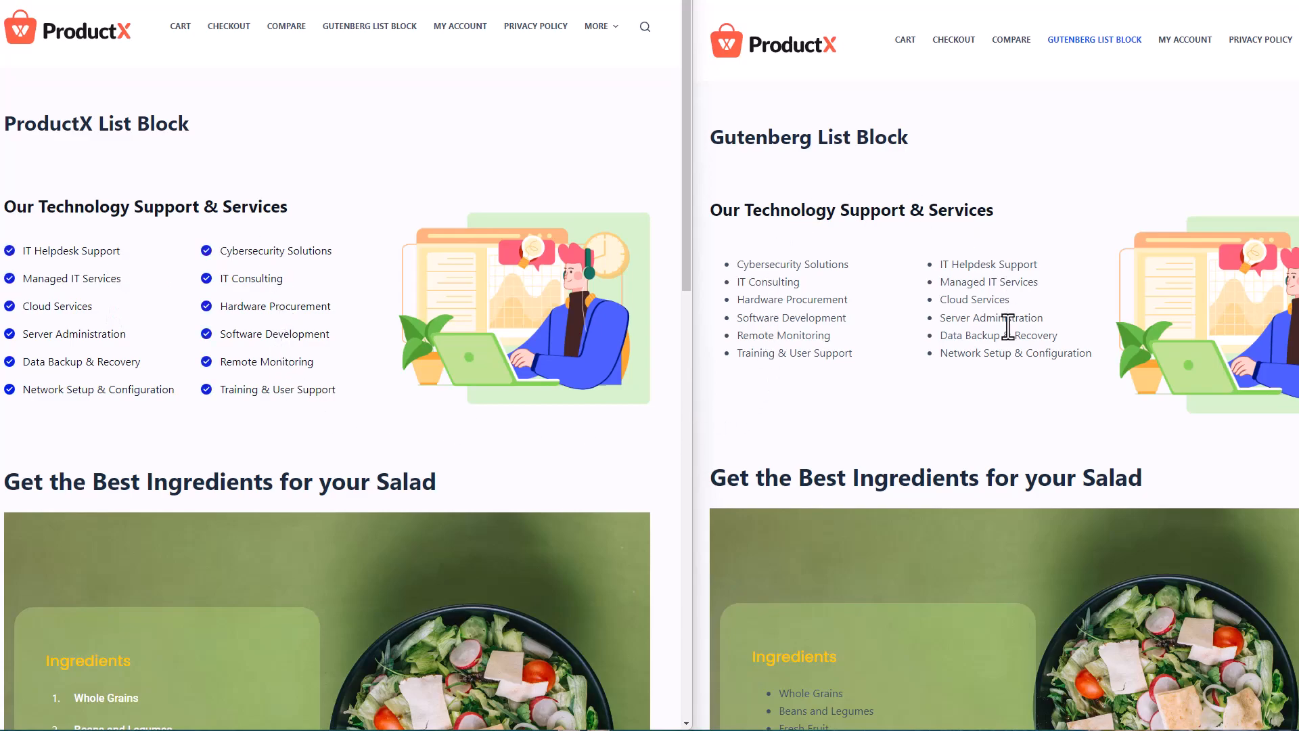
scroll(down, 3)
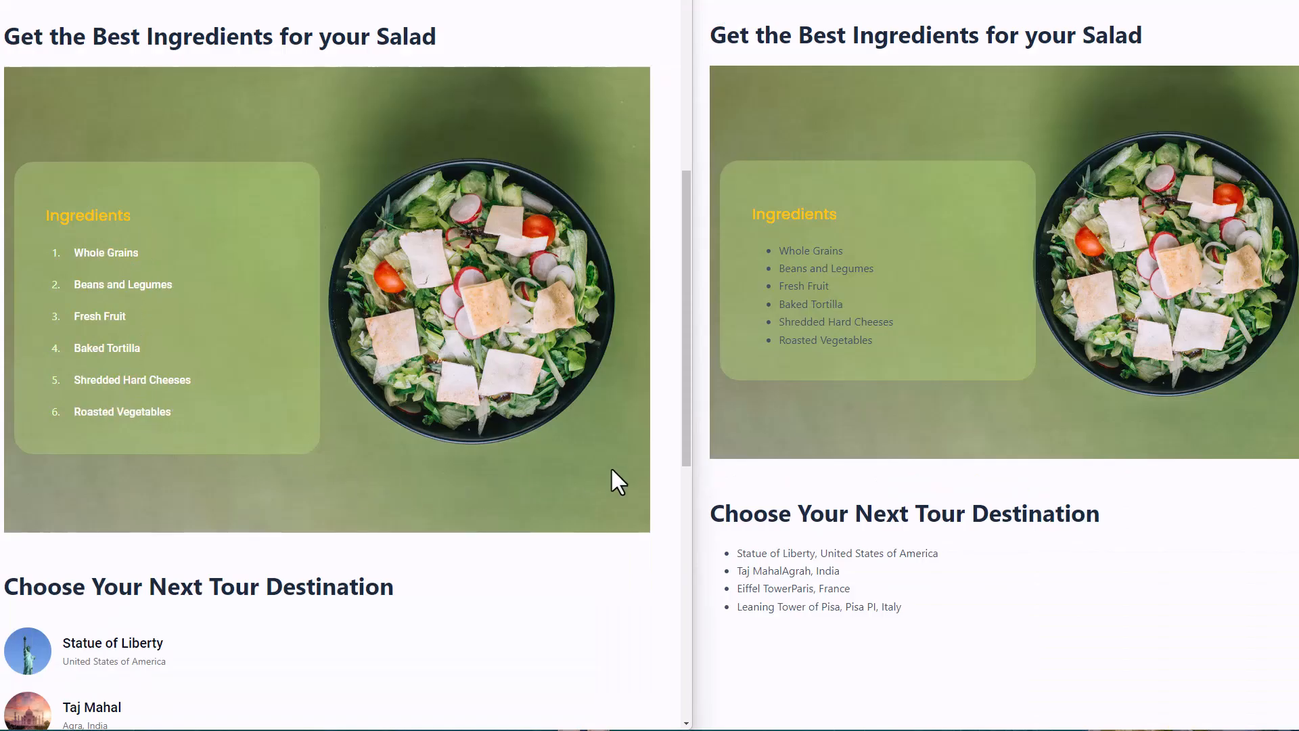
mouse_move(784, 335)
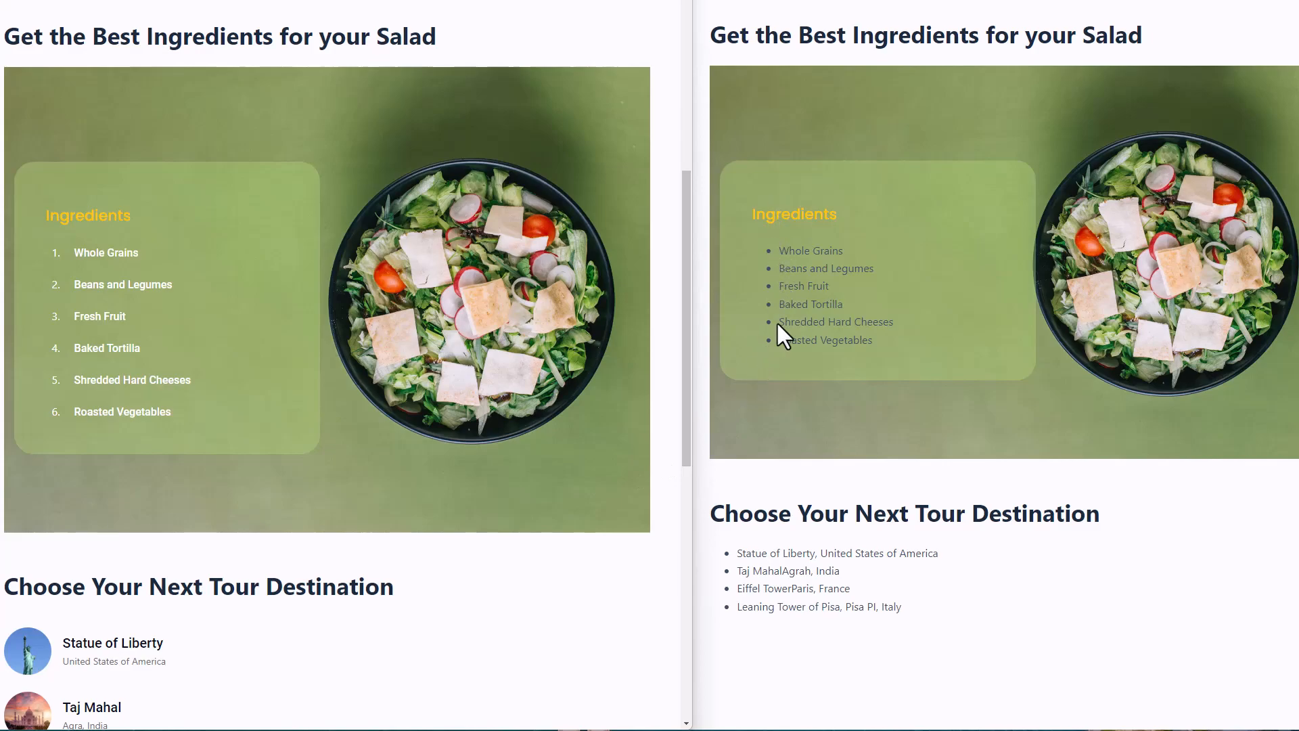
scroll(down, 3)
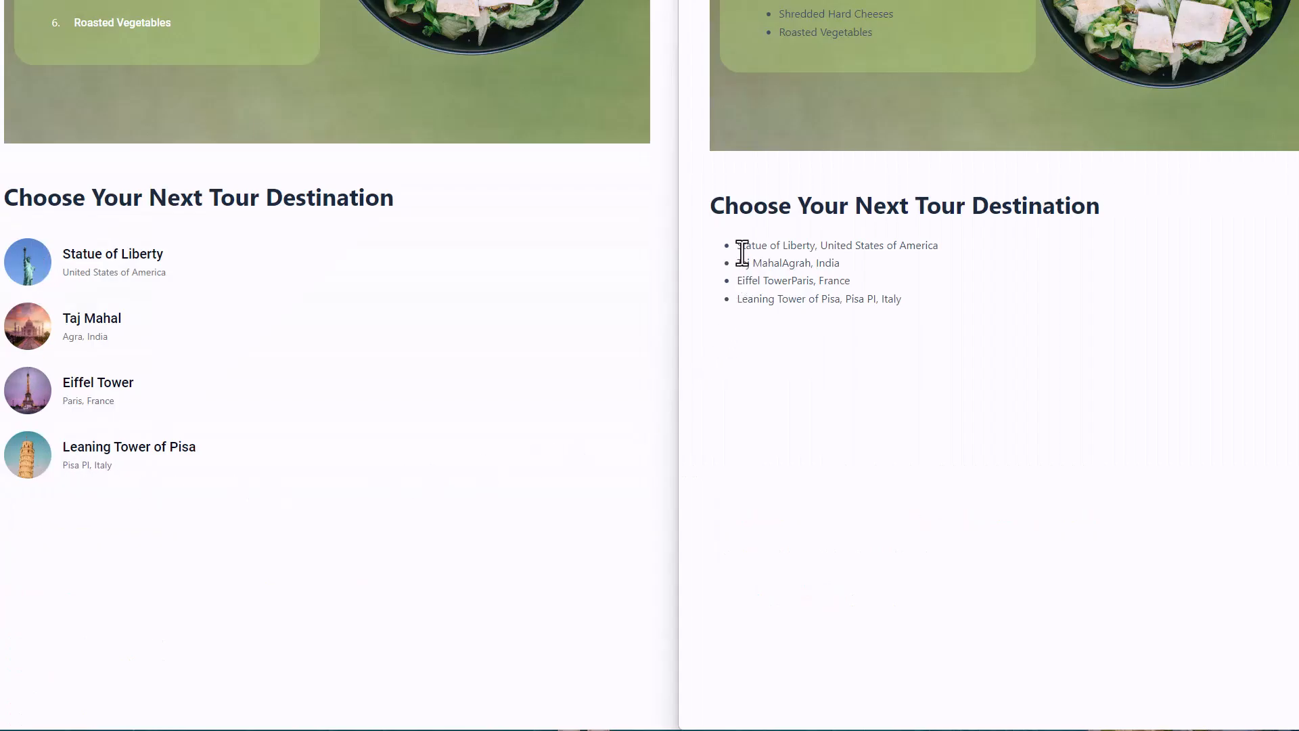
scroll(up, 3)
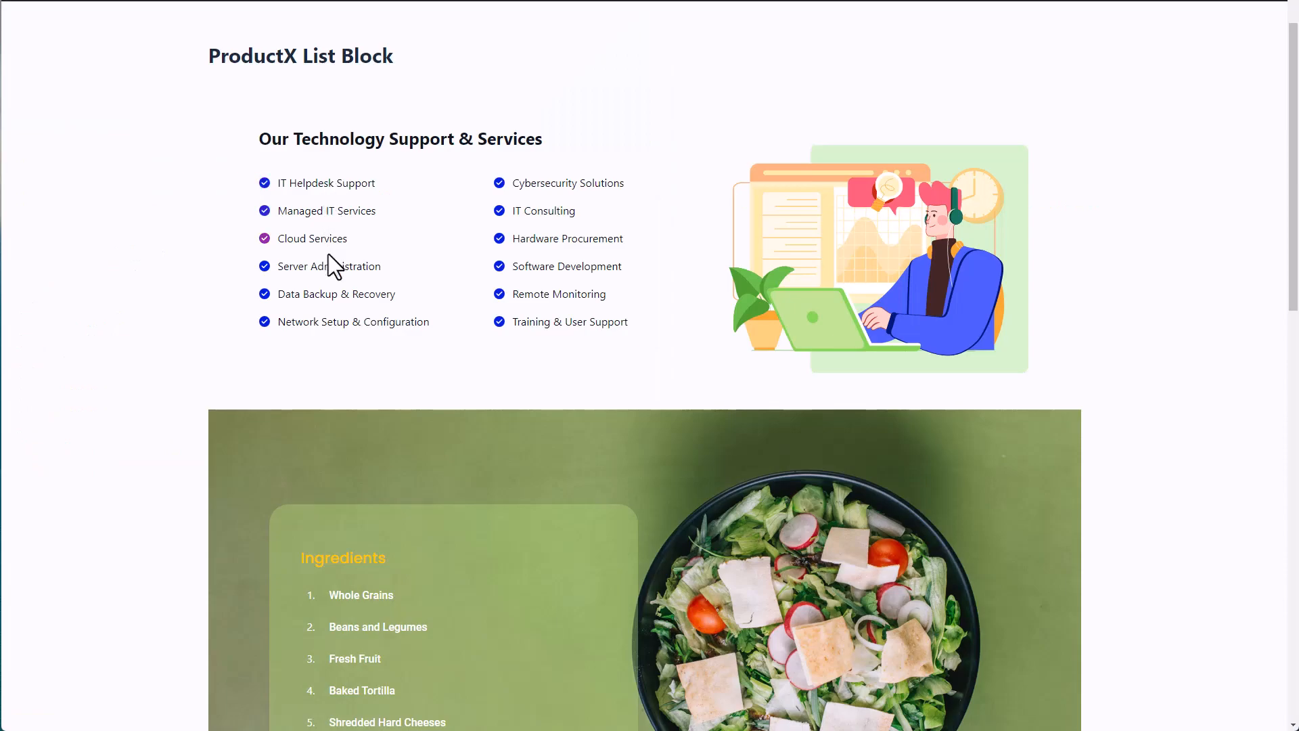
scroll(down, 3)
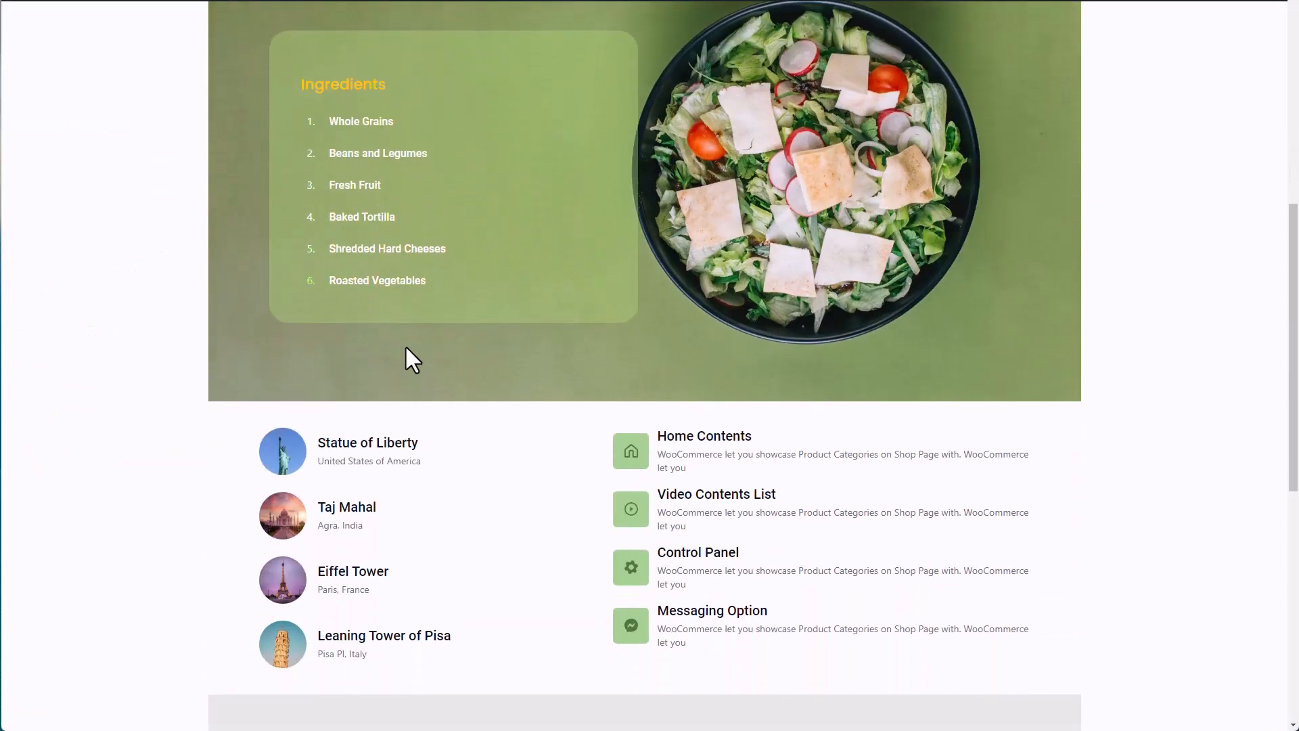
scroll(down, 3)
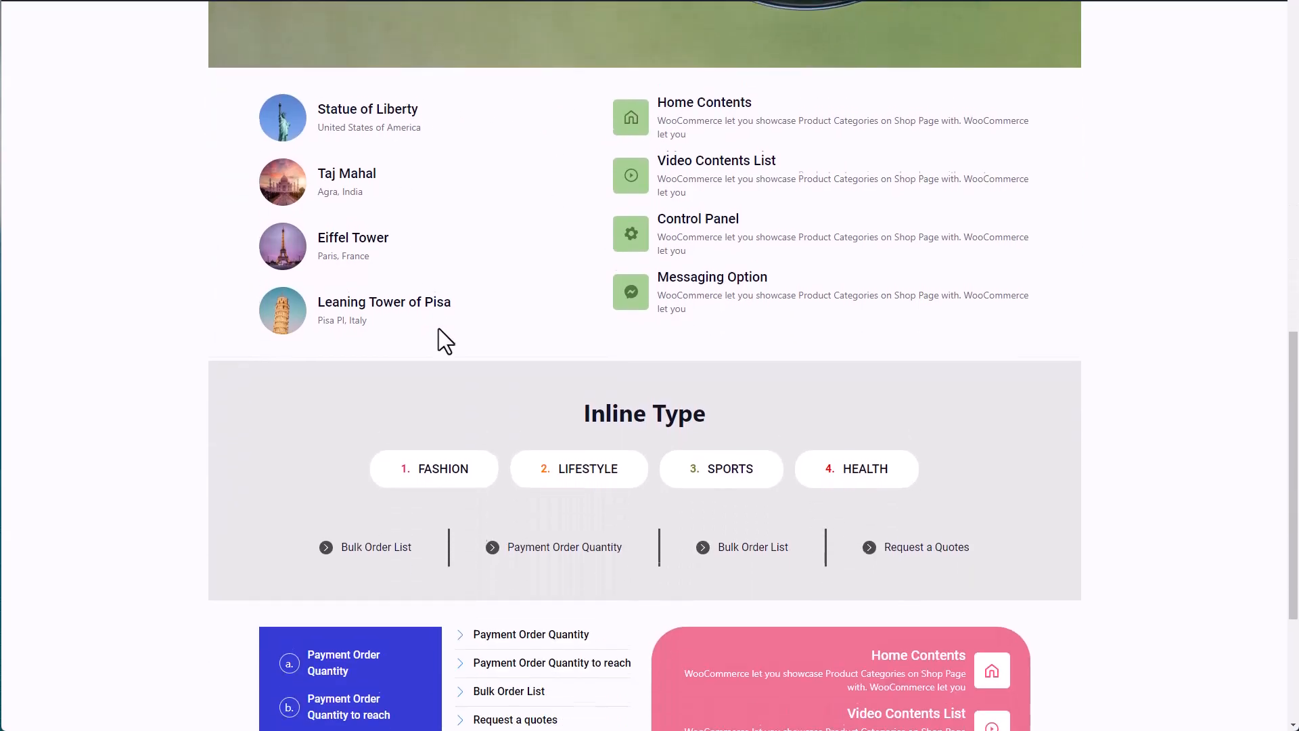
scroll(down, 3)
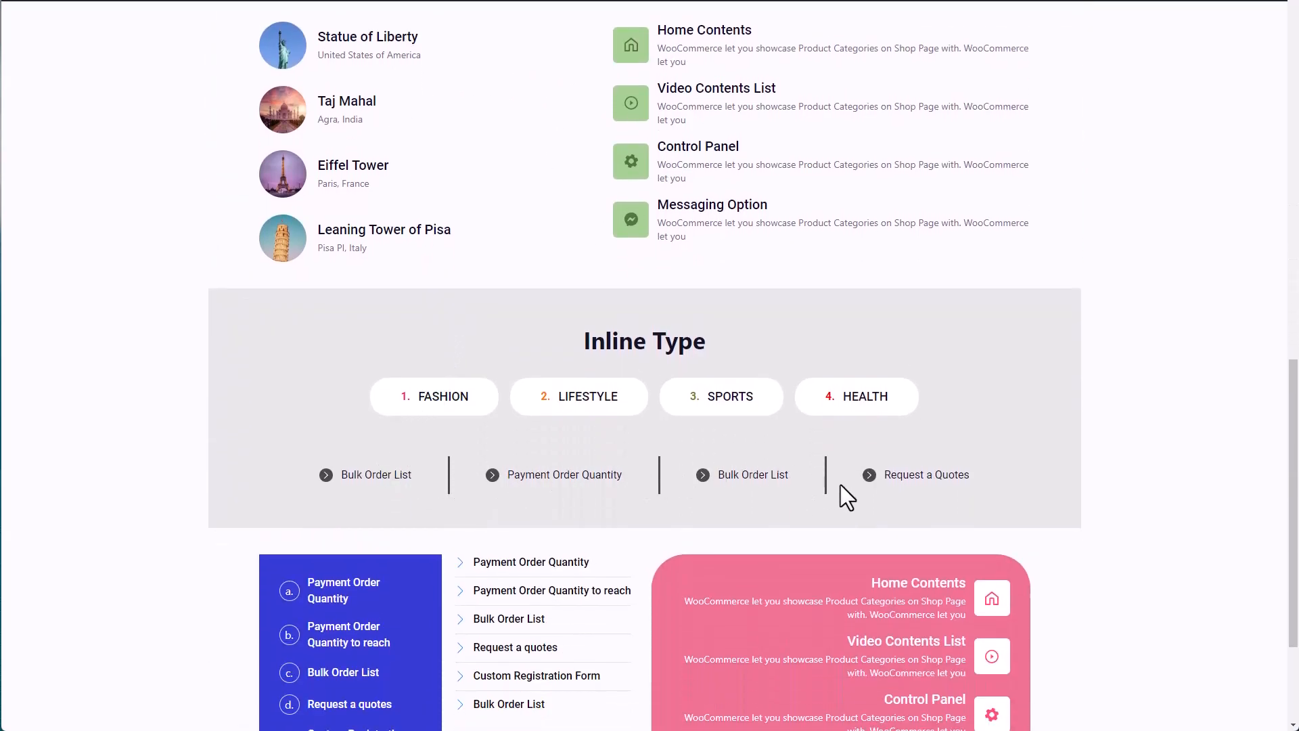
scroll(down, 3)
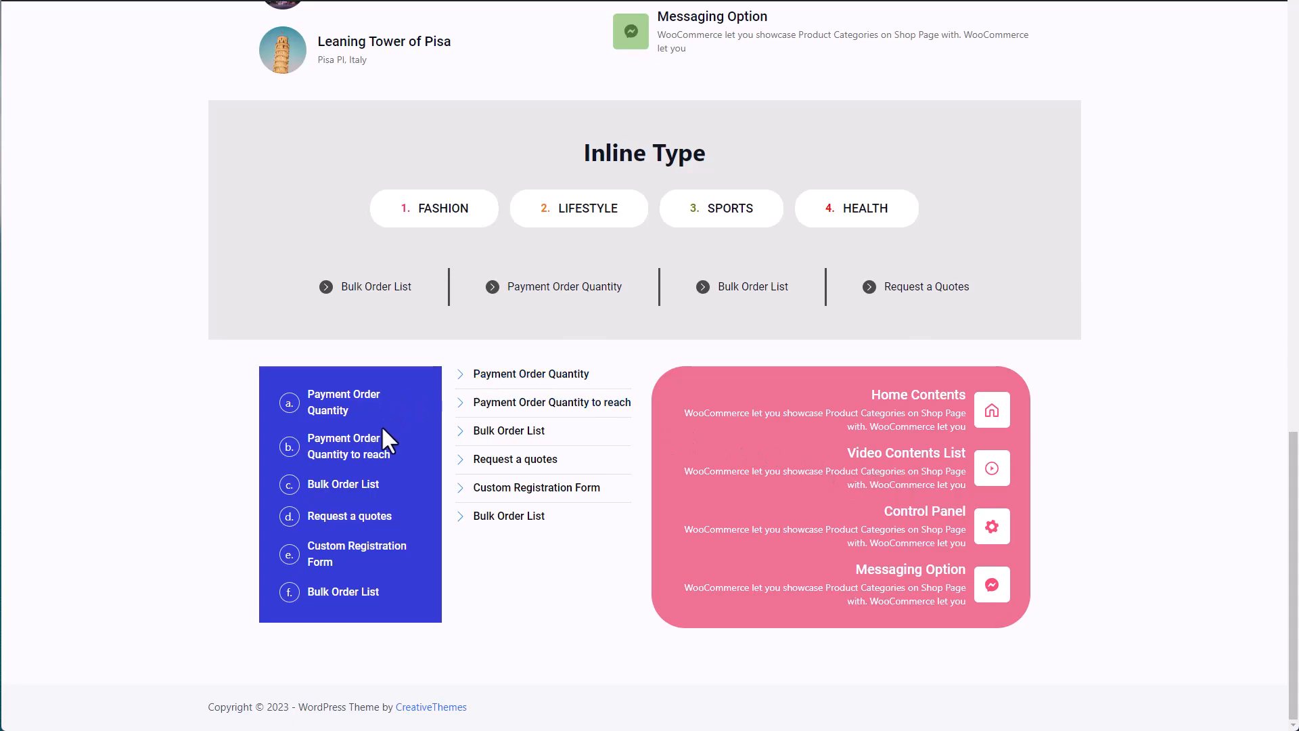
mouse_move(784, 438)
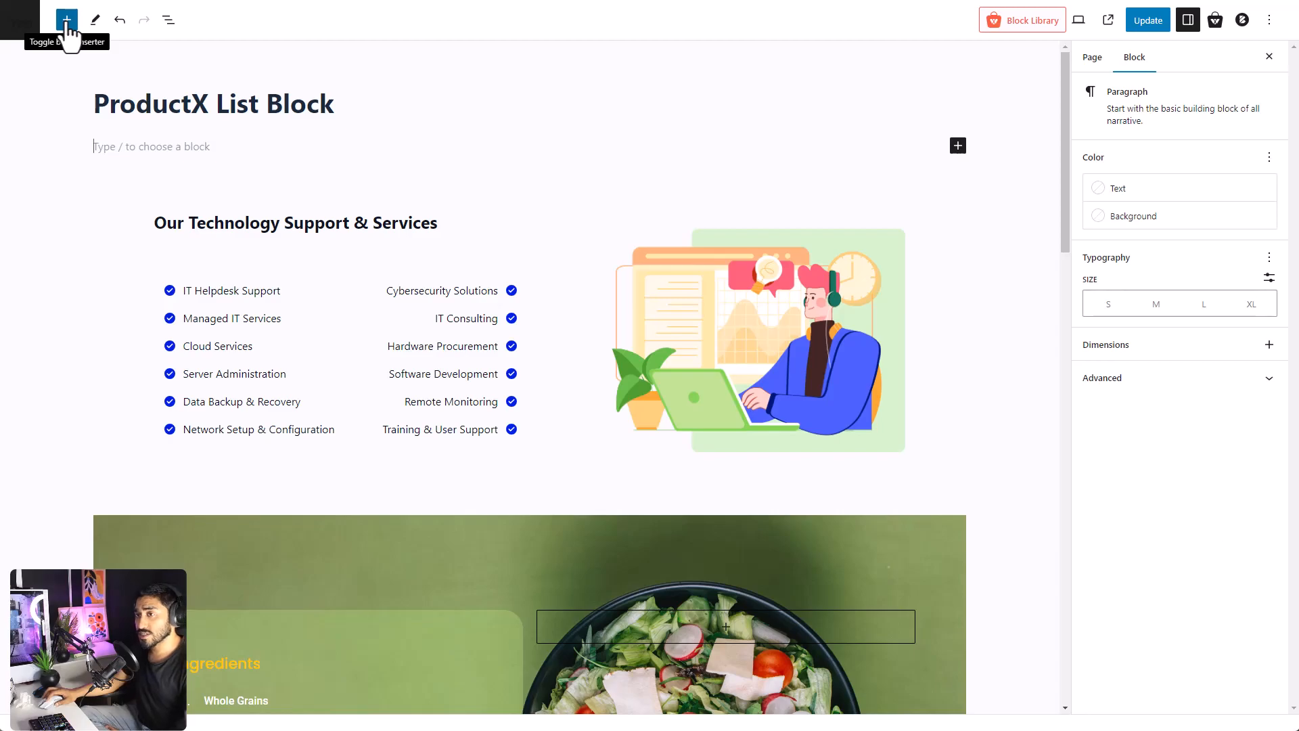
- Search the block inserter for 'List' to find the List - ProductX block
click(66, 19)
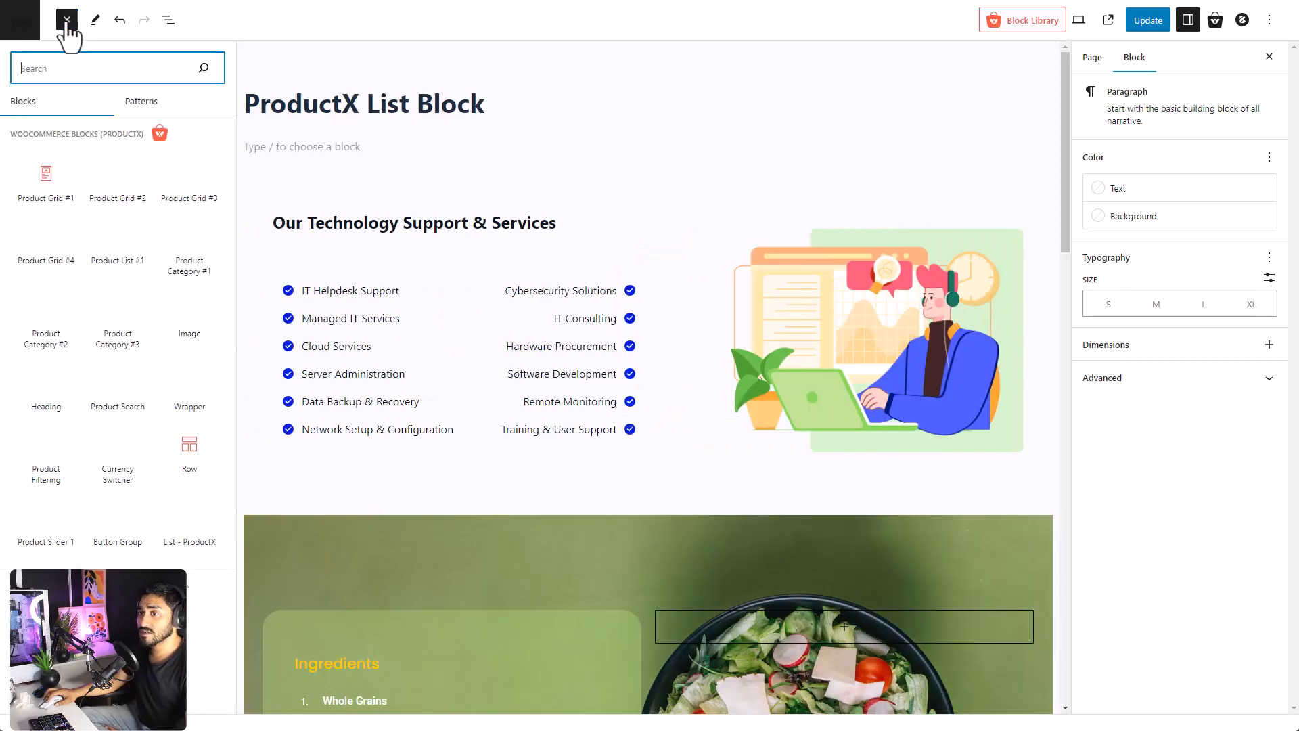
text(List)
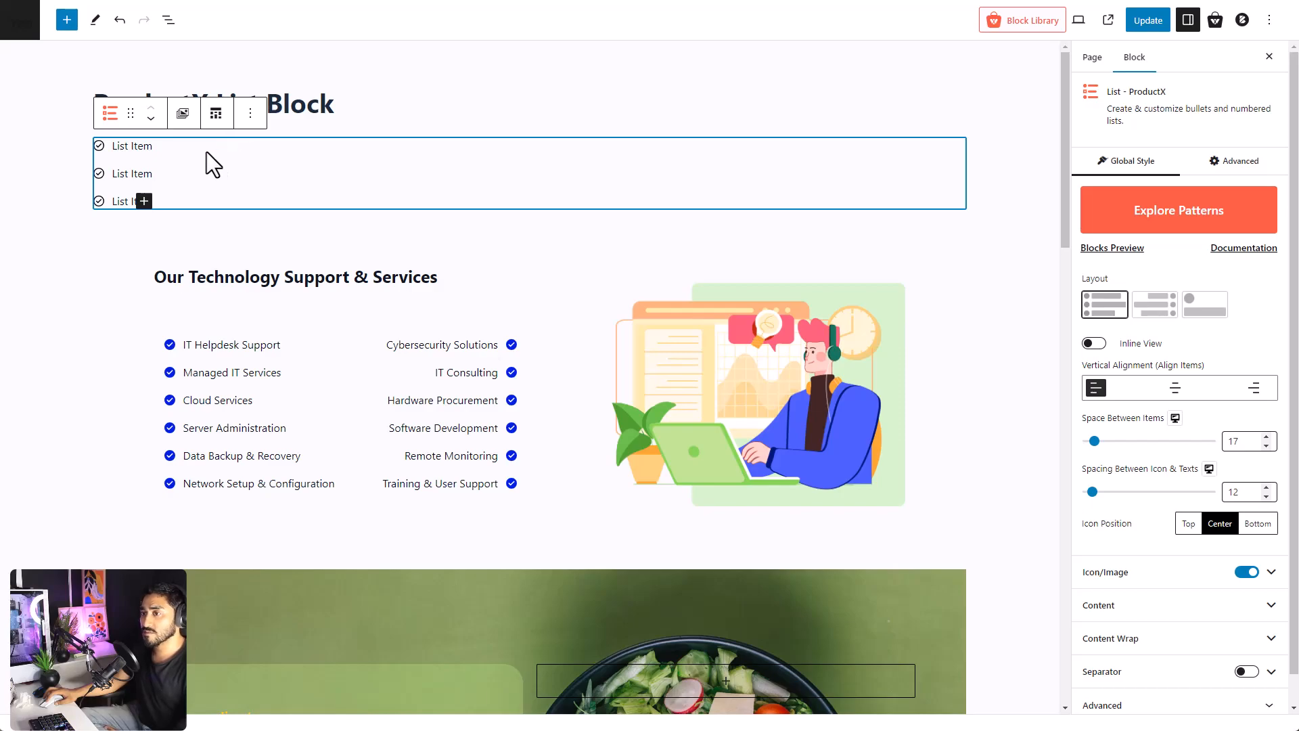
click(110, 114)
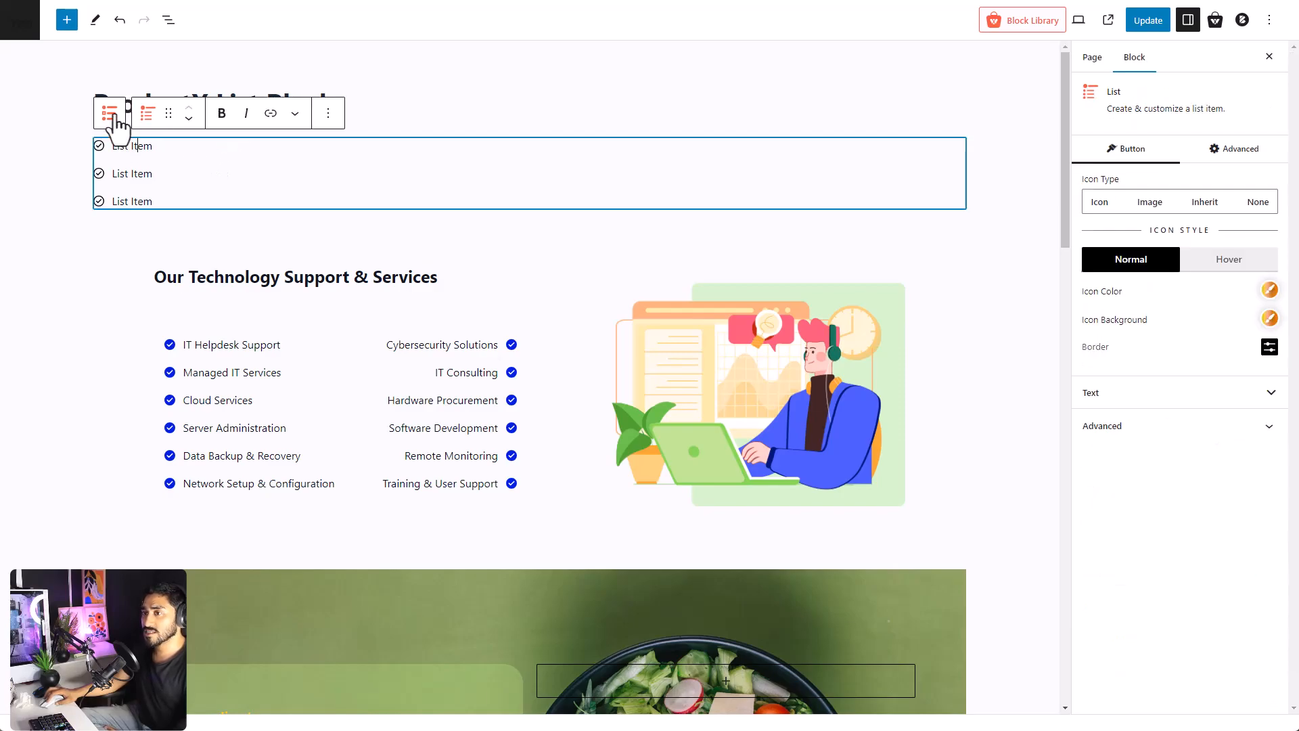
click(108, 112)
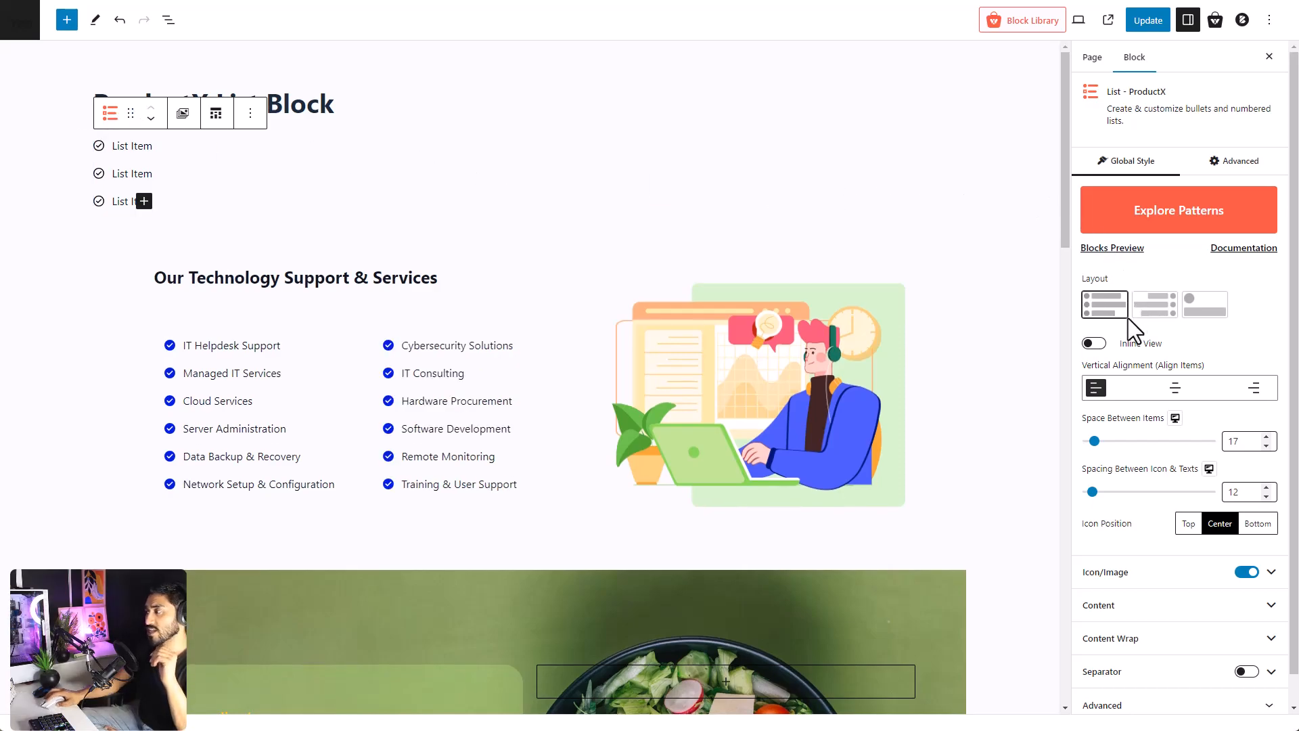
mouse_move(1155, 231)
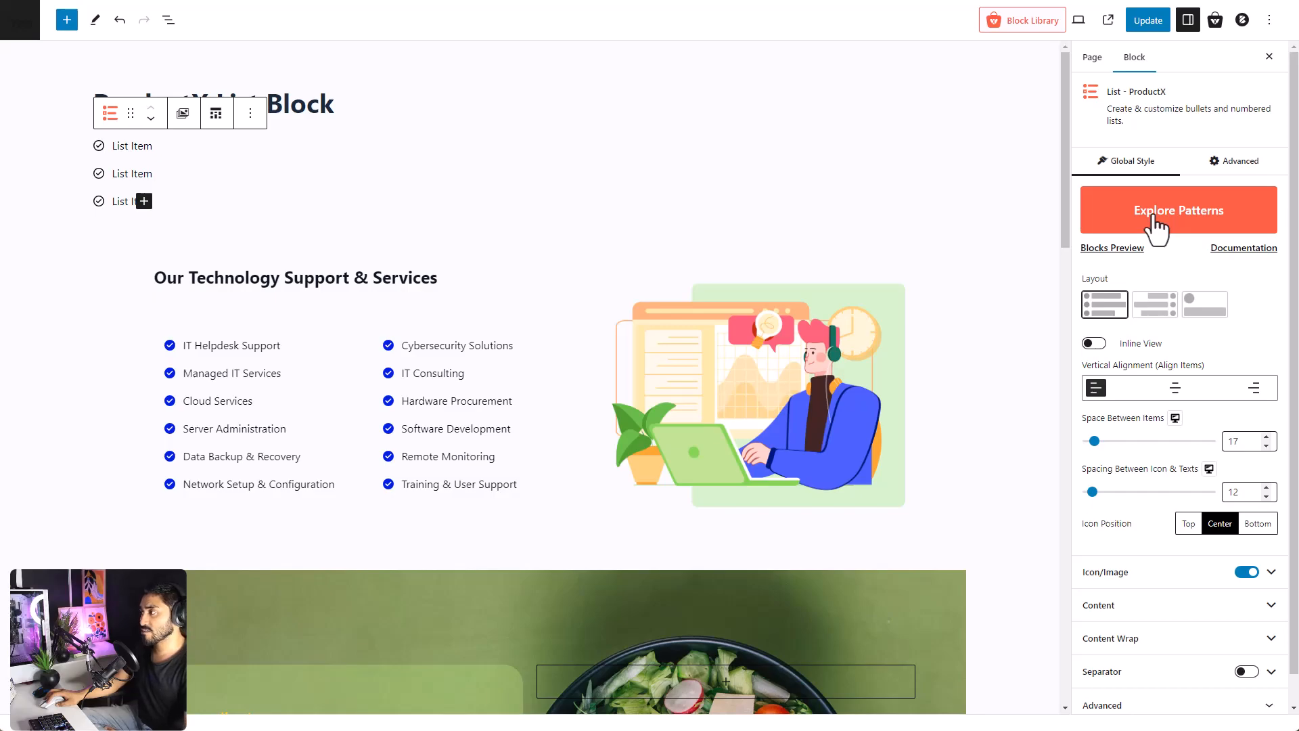
- Import the List - ProductX Style 9 tour destinations pattern from Explore Patterns
click(1177, 209)
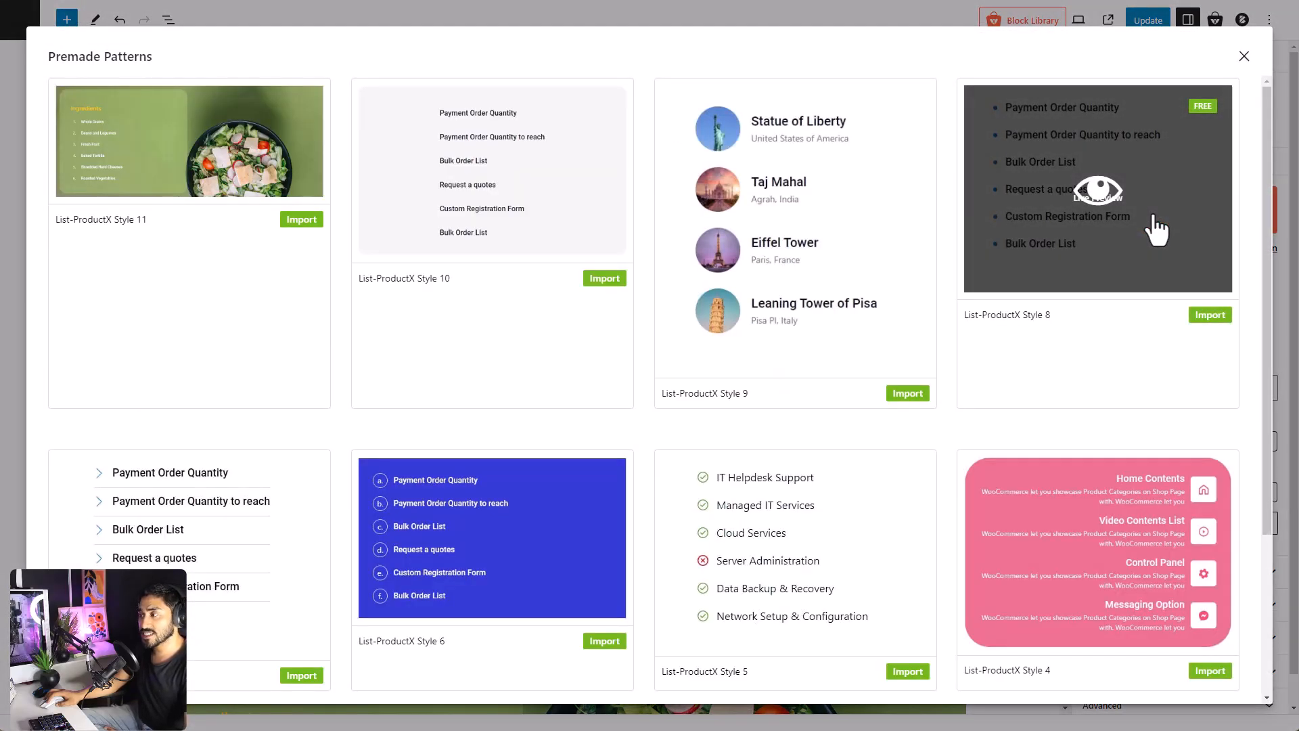
mouse_move(999, 474)
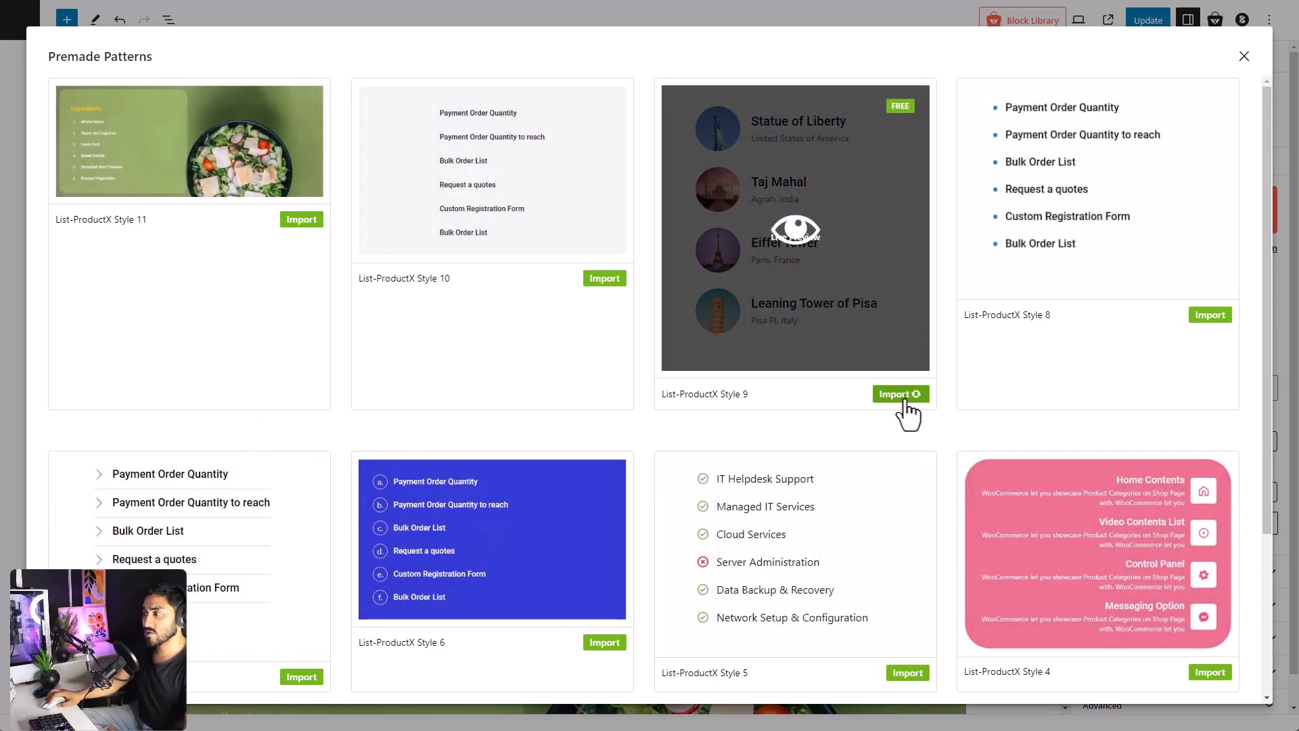
click(896, 394)
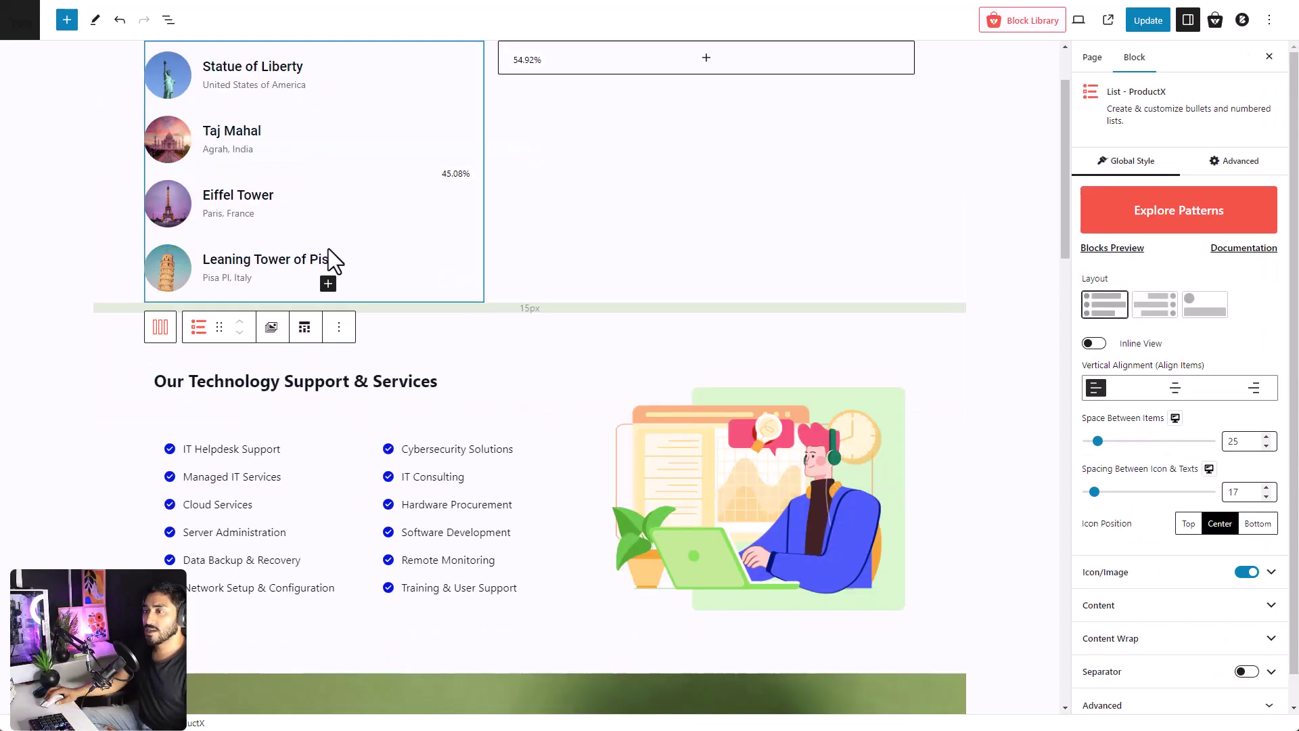
mouse_move(330, 264)
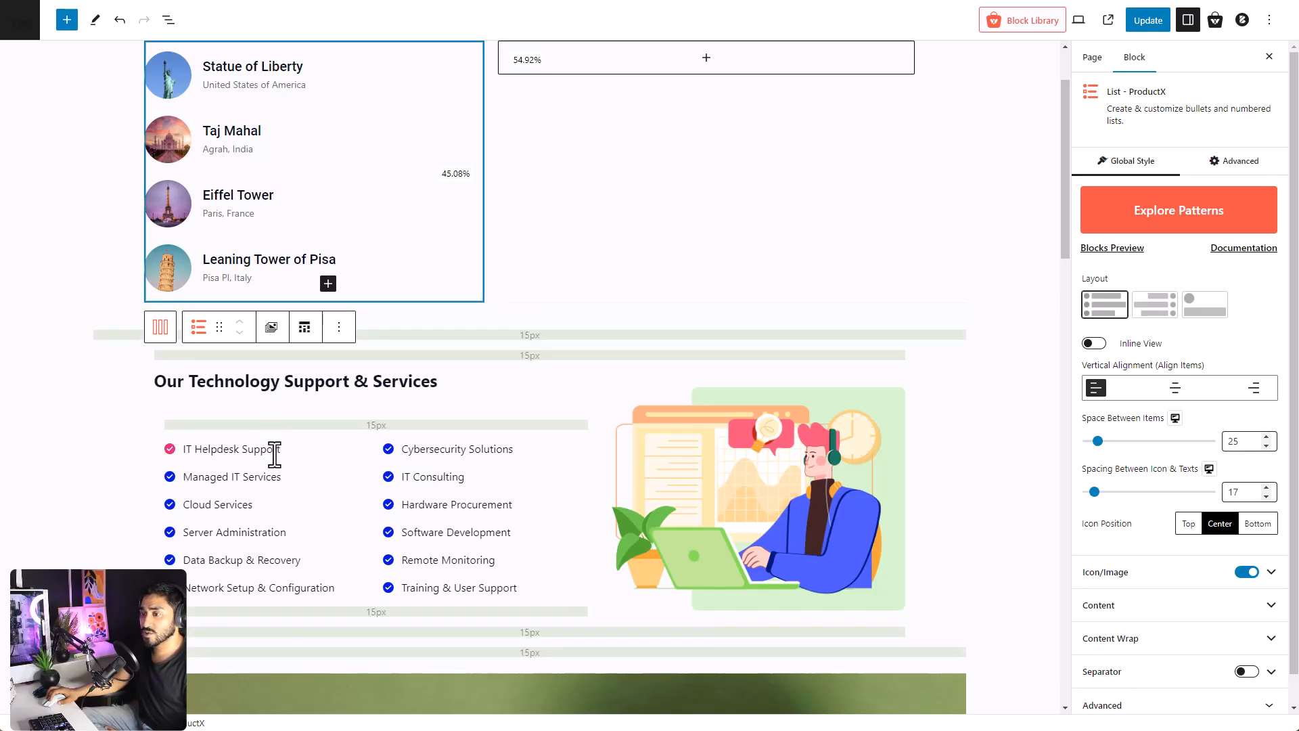
click(245, 448)
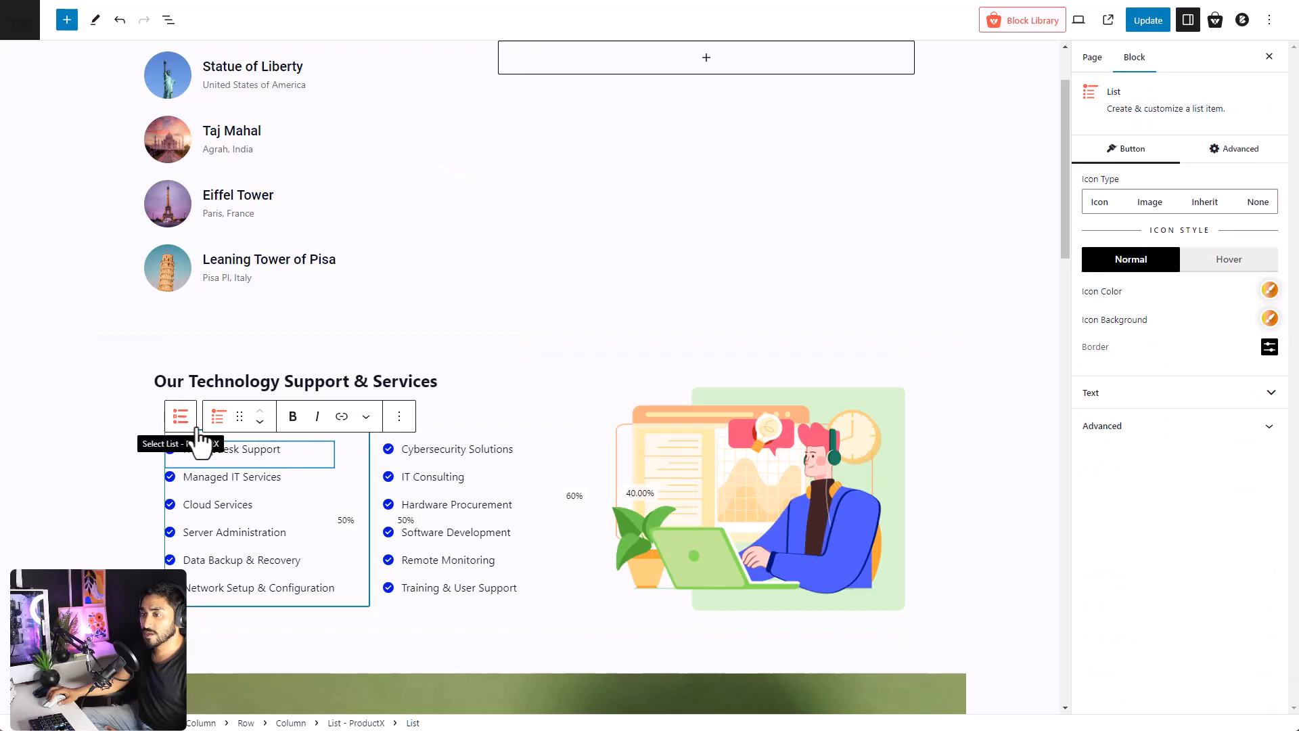
click(180, 415)
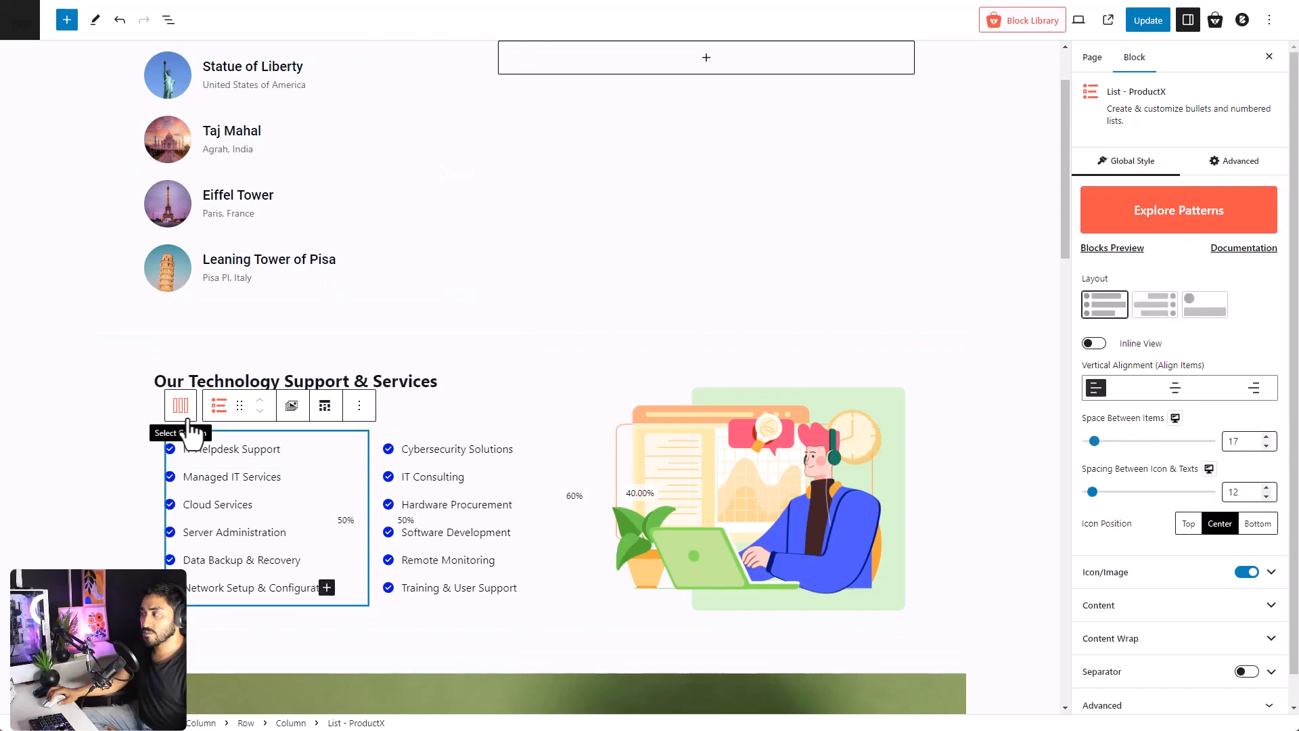
click(1154, 304)
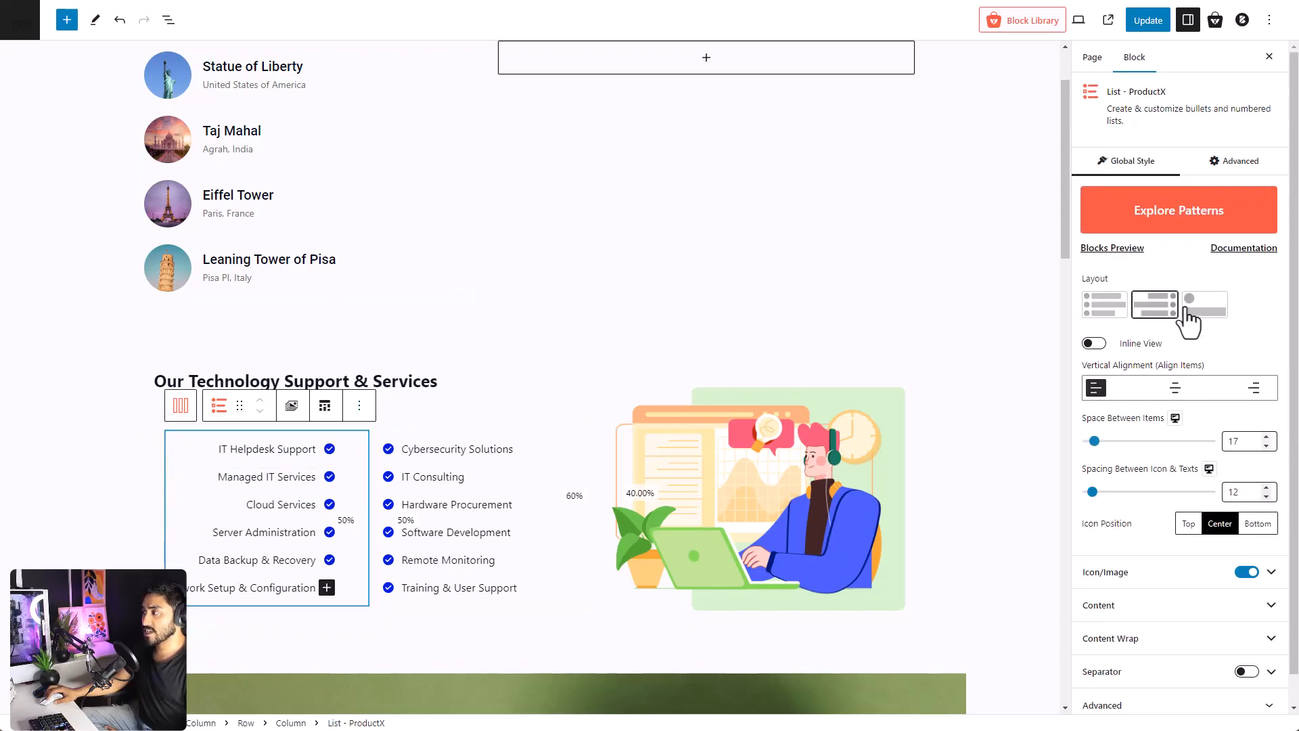
click(1104, 305)
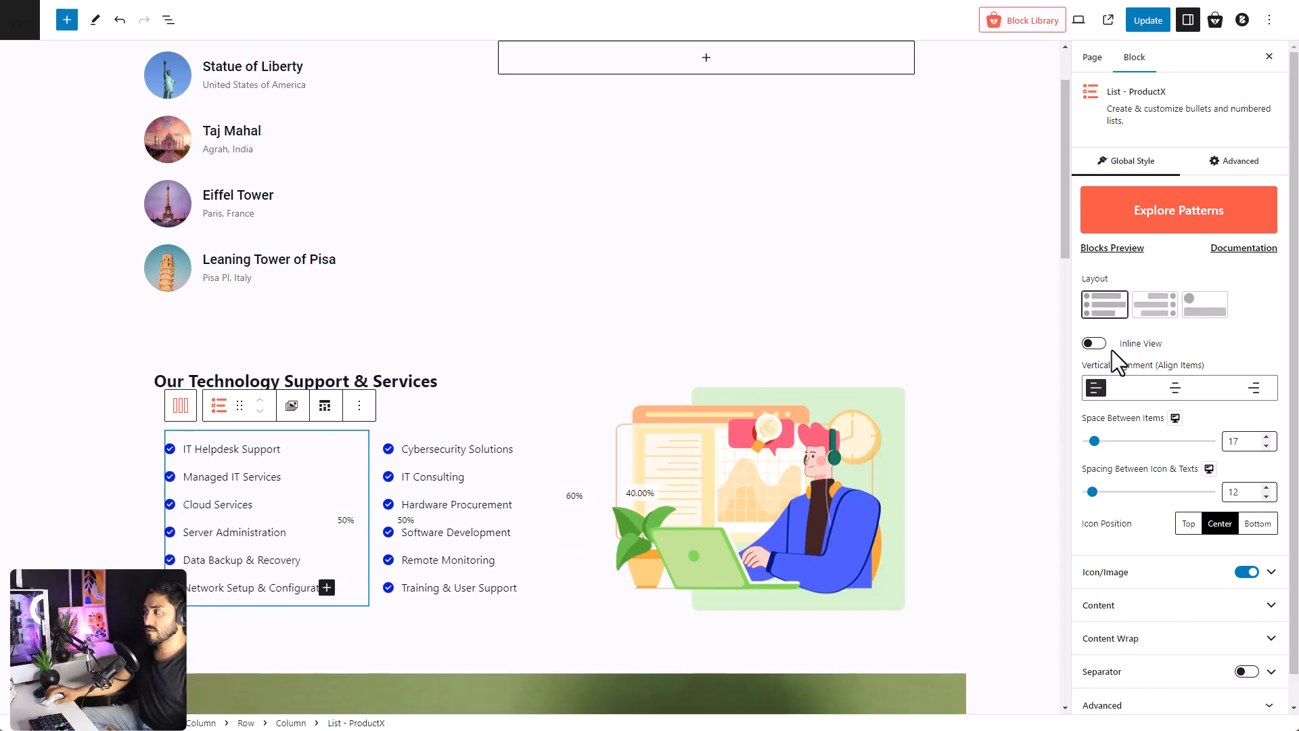
mouse_move(1257, 408)
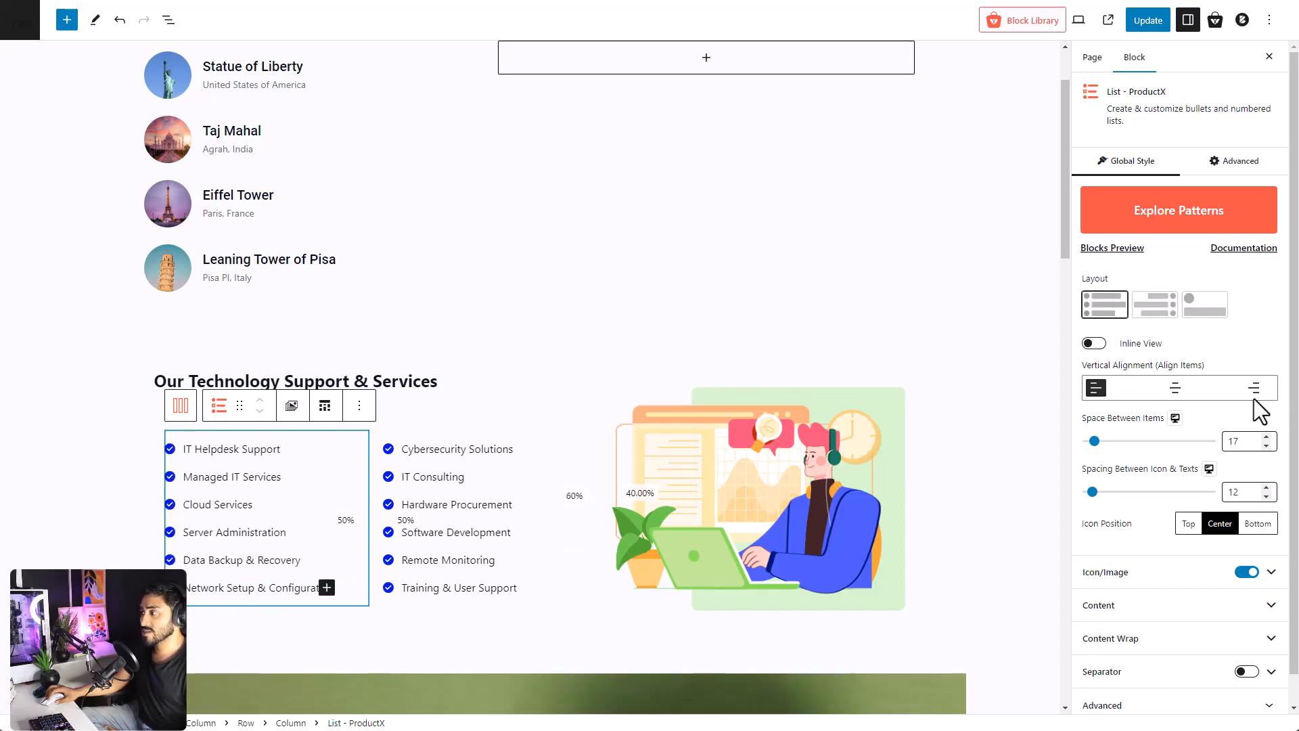
mouse_move(1167, 464)
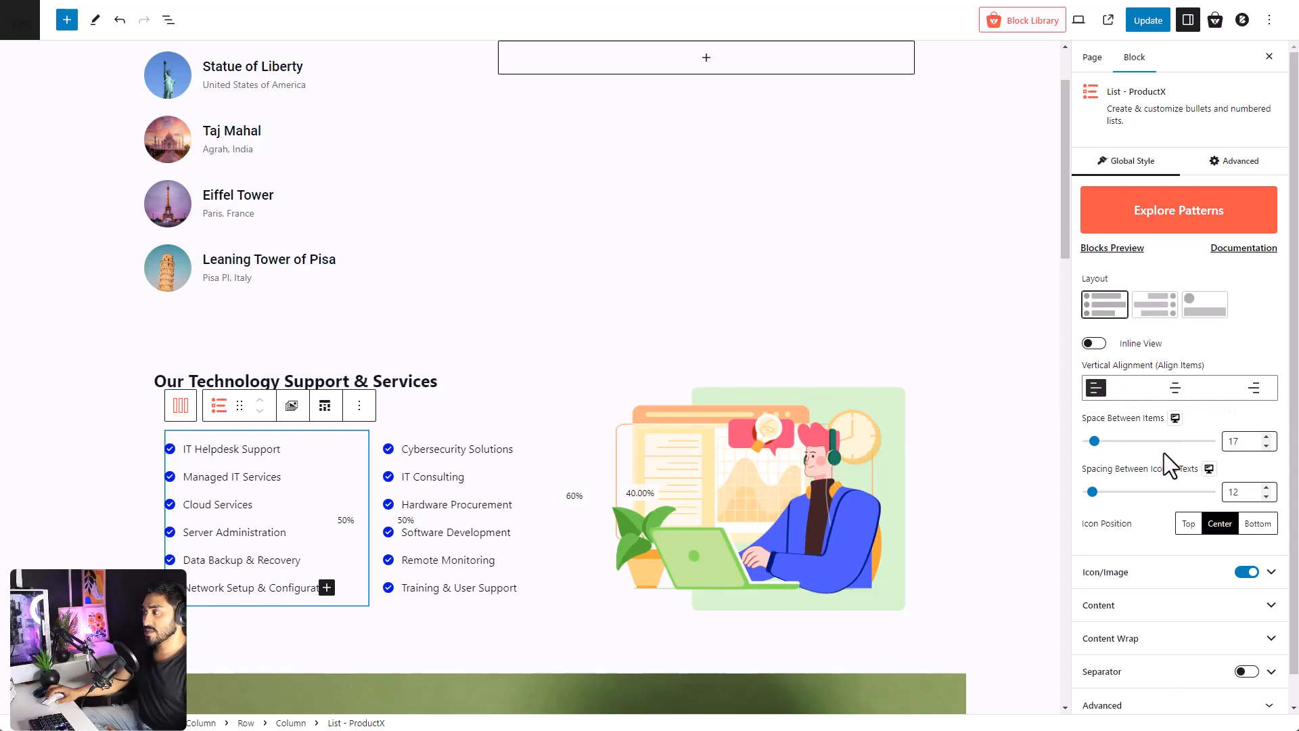
mouse_move(1164, 496)
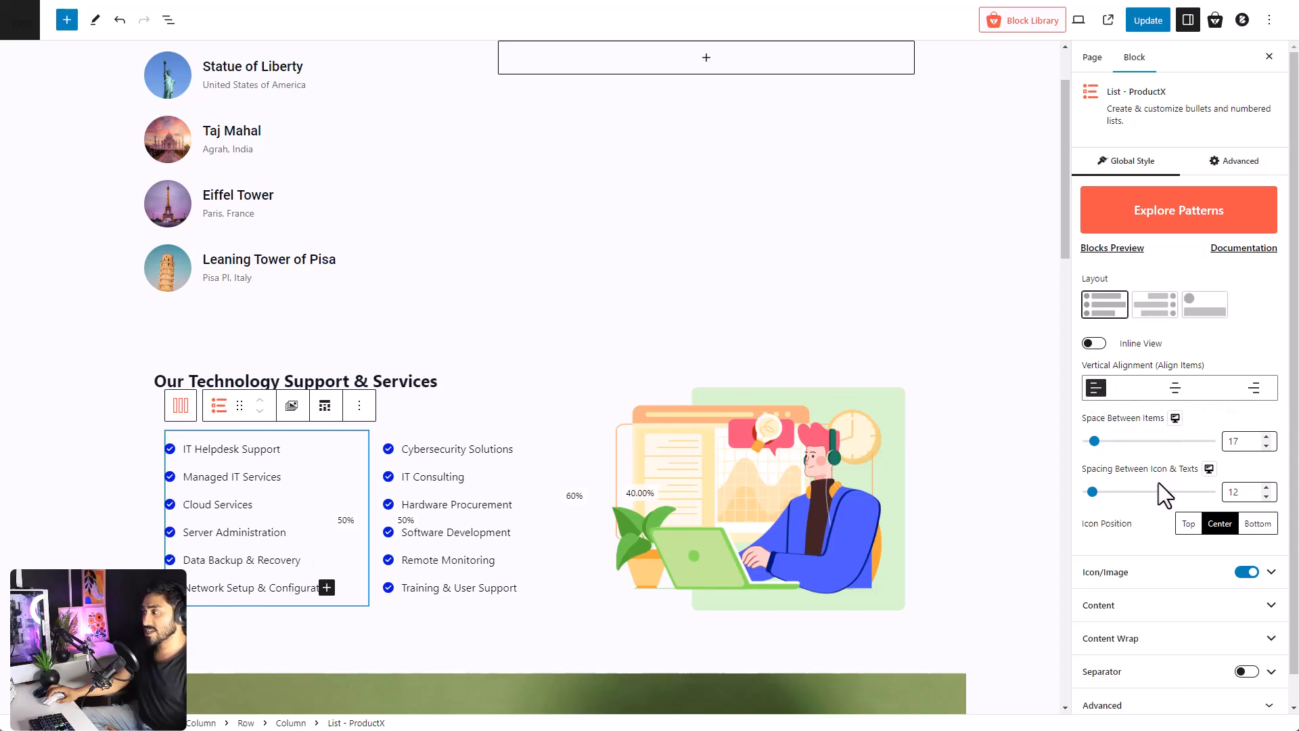
click(1188, 522)
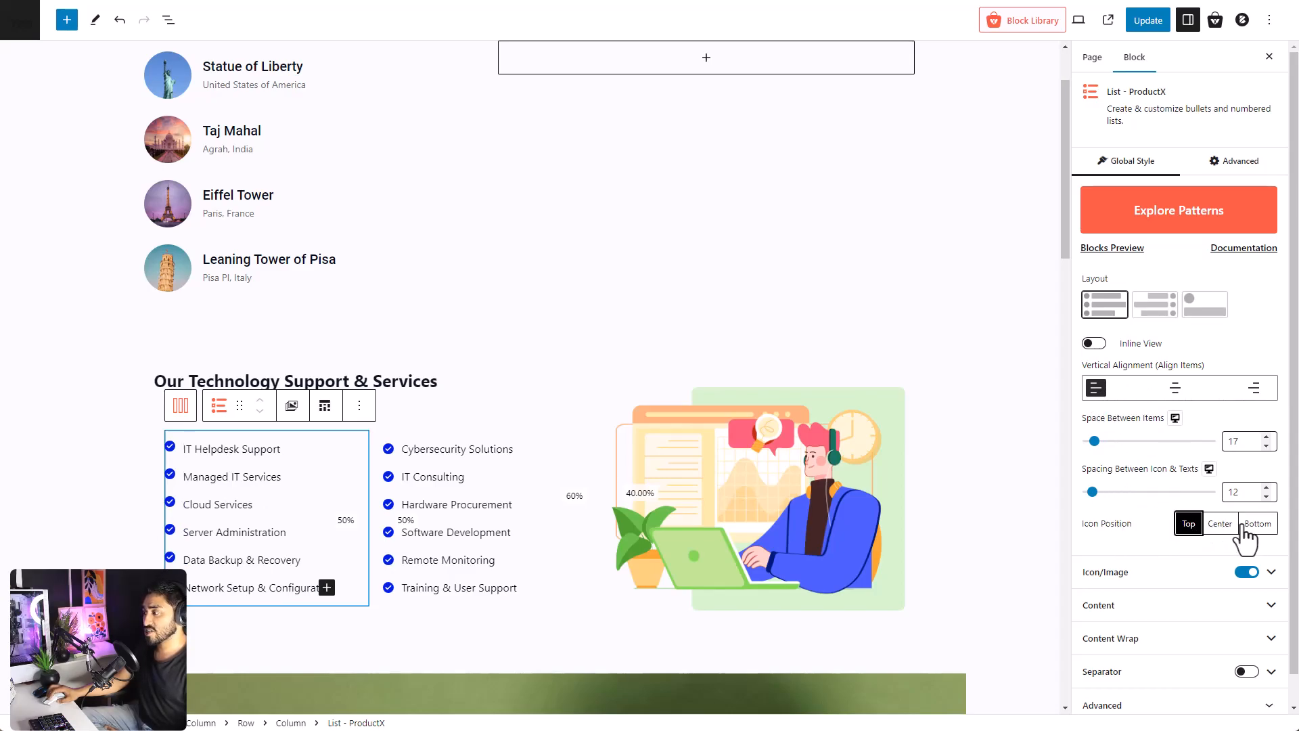
click(1219, 522)
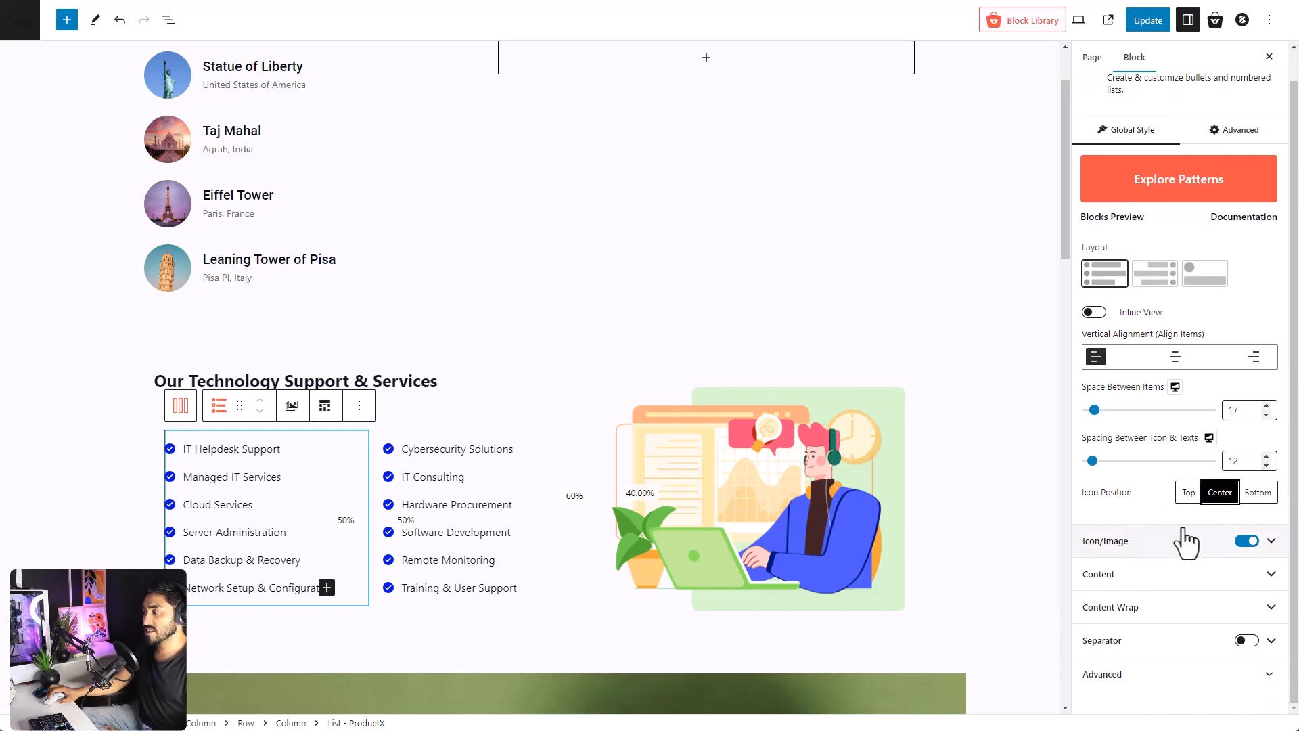
click(1246, 540)
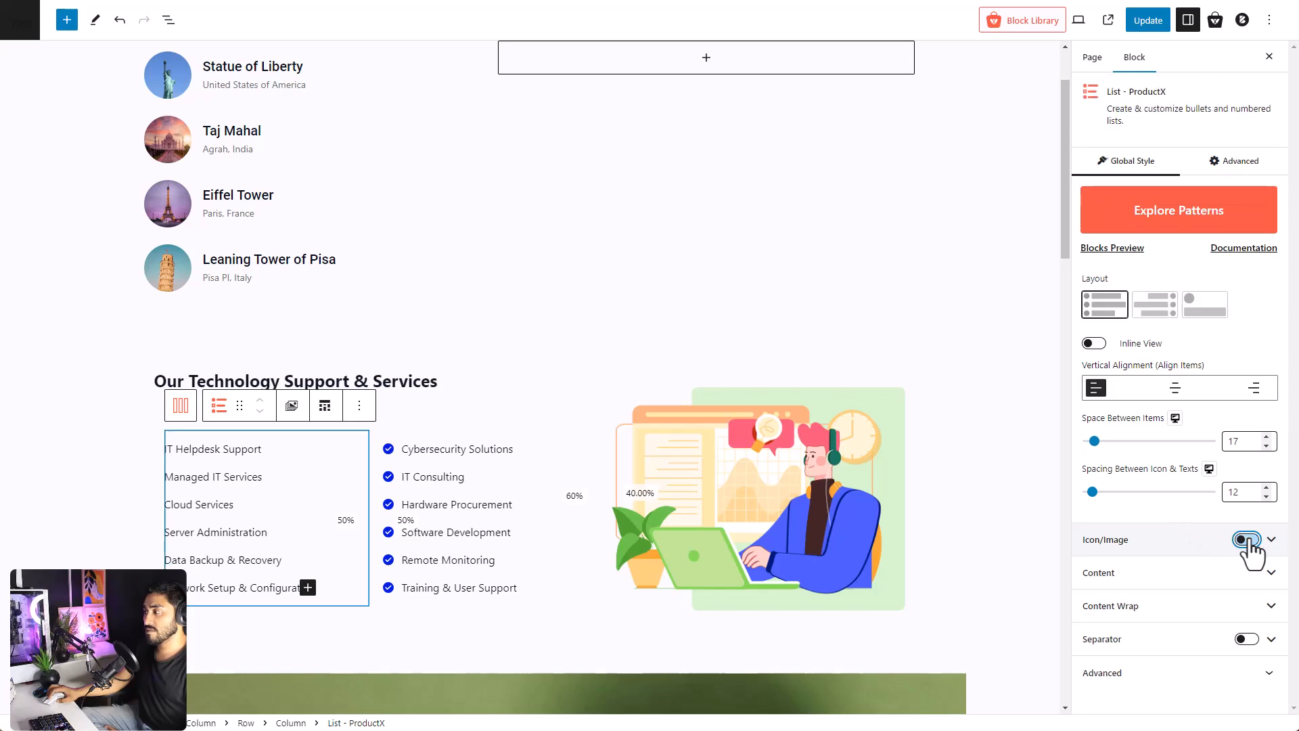
click(1244, 540)
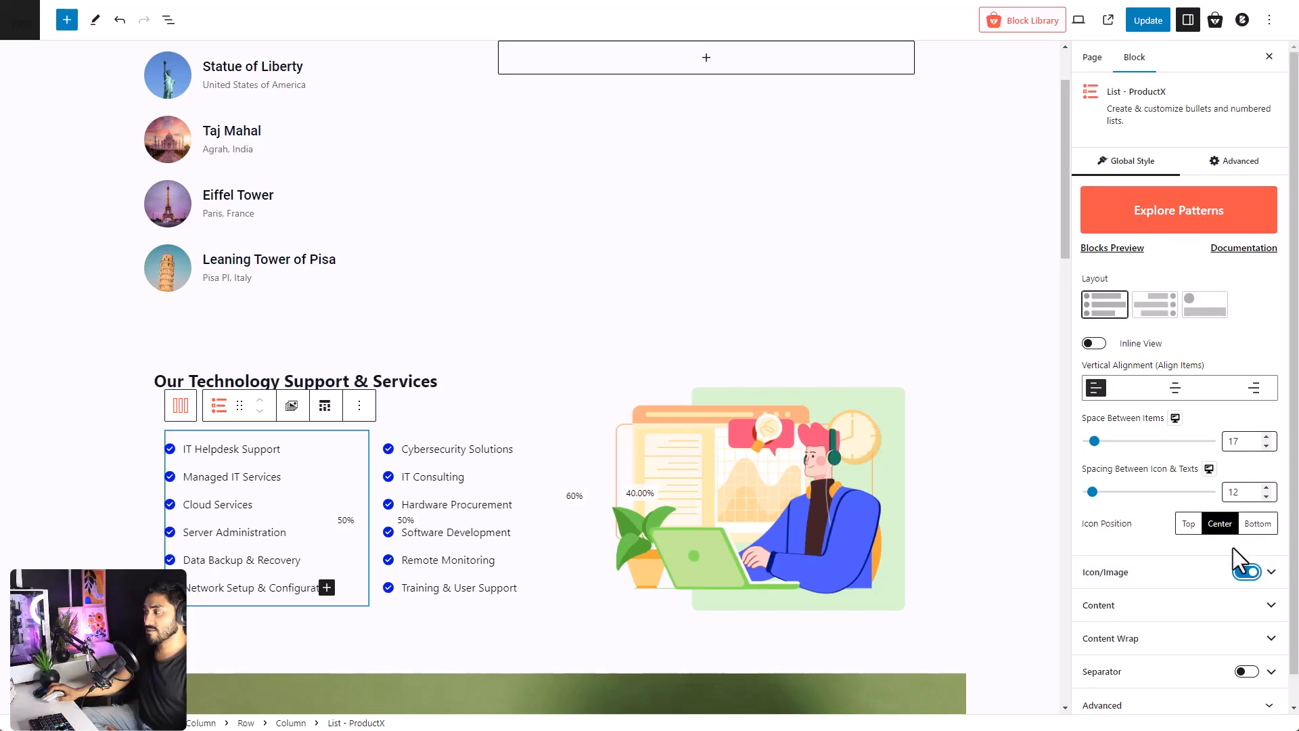
click(1246, 571)
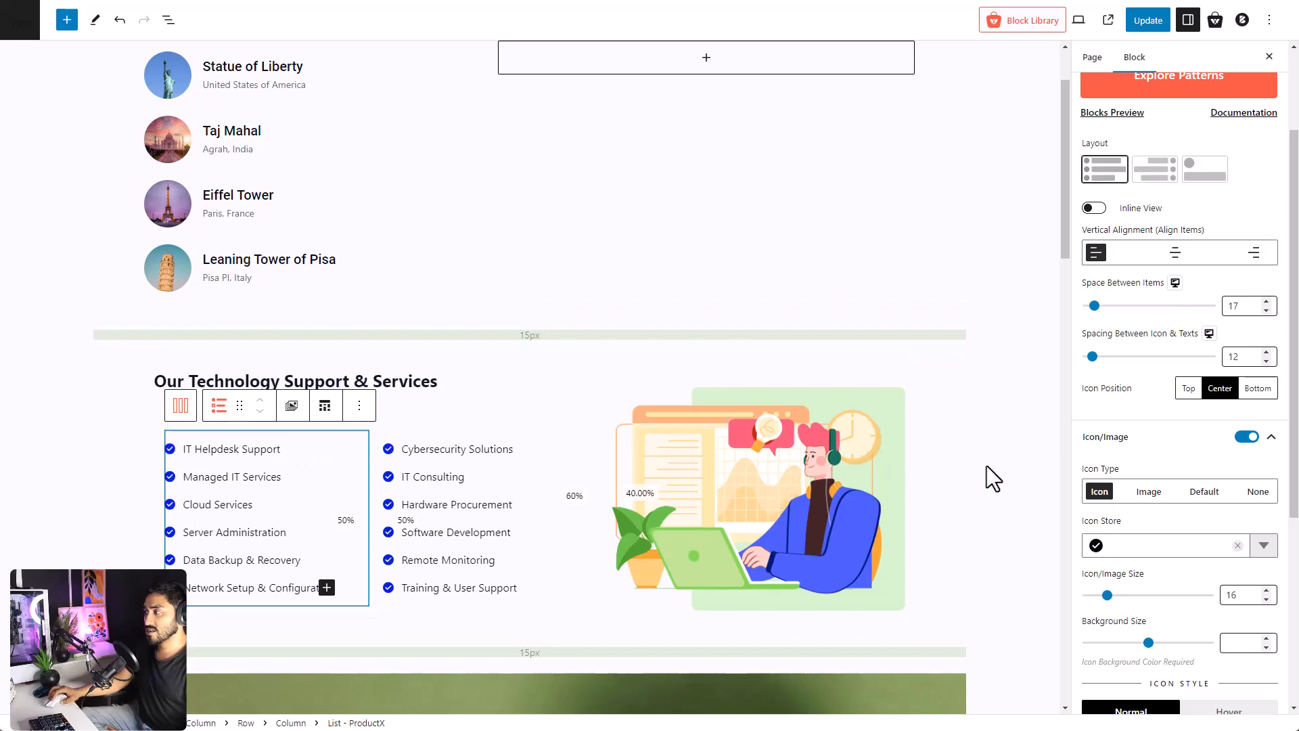
mouse_move(1147, 522)
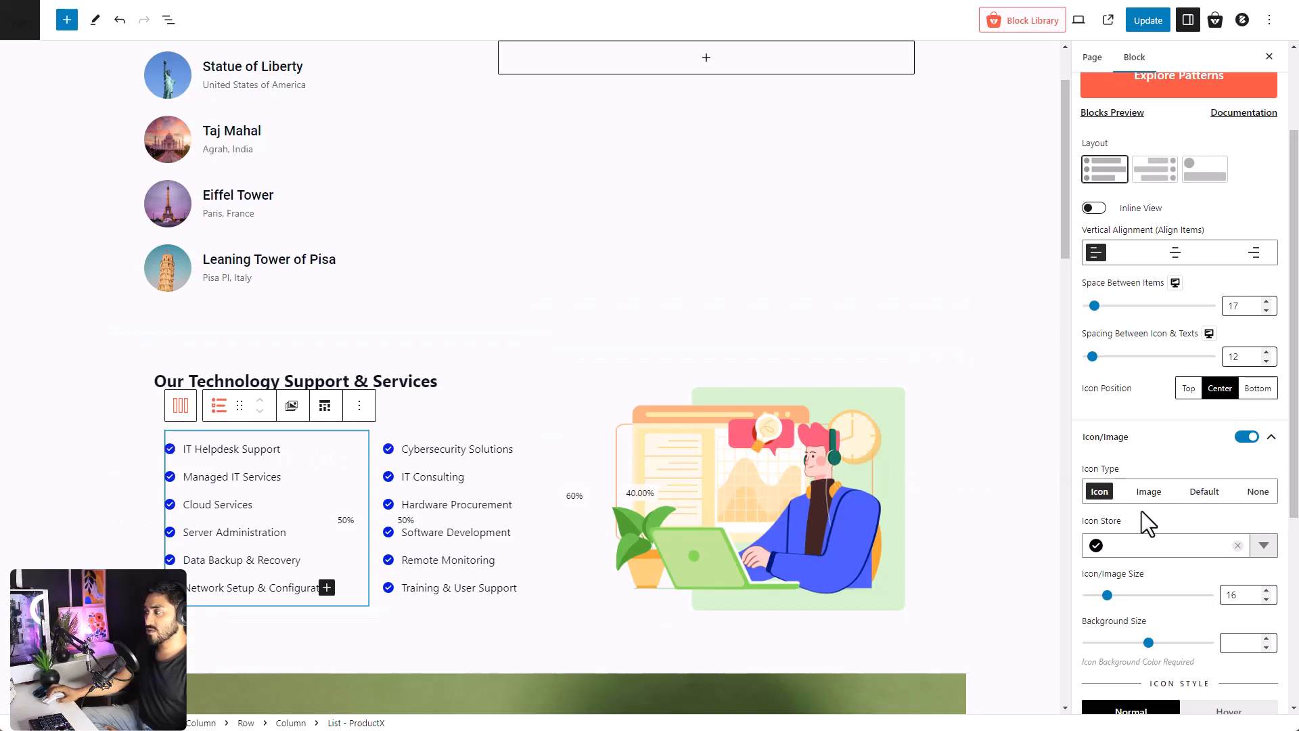
- Review Icon Type, Icon Store, size and normal-state icon colour options of the services checklist
scroll(down, 3)
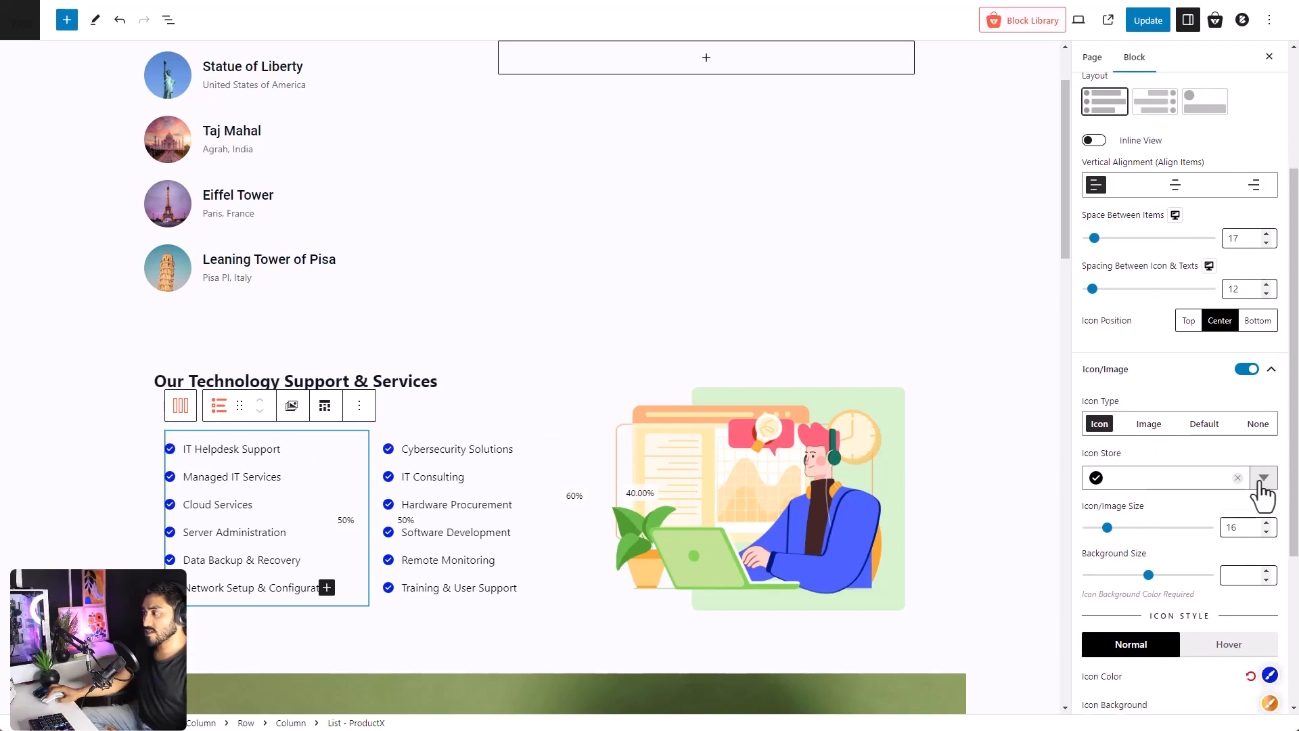
mouse_move(1203, 509)
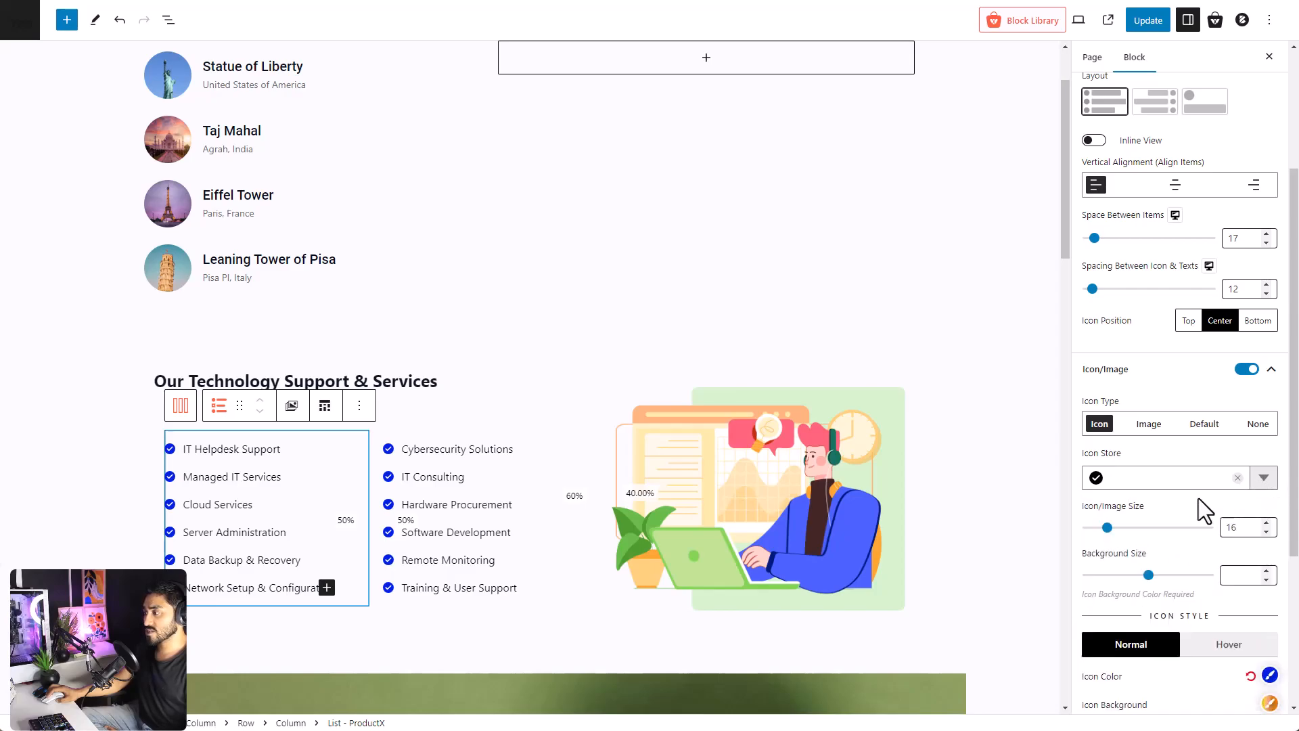
scroll(down, 3)
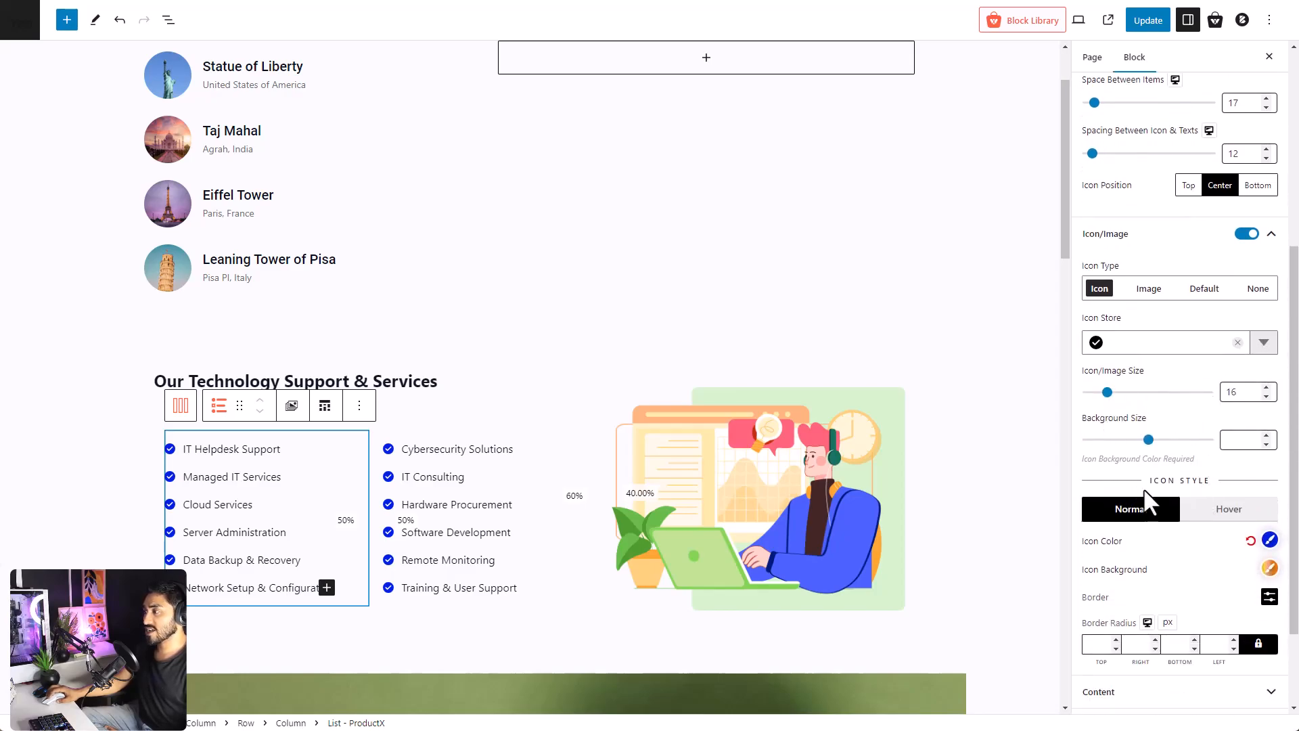
scroll(down, 3)
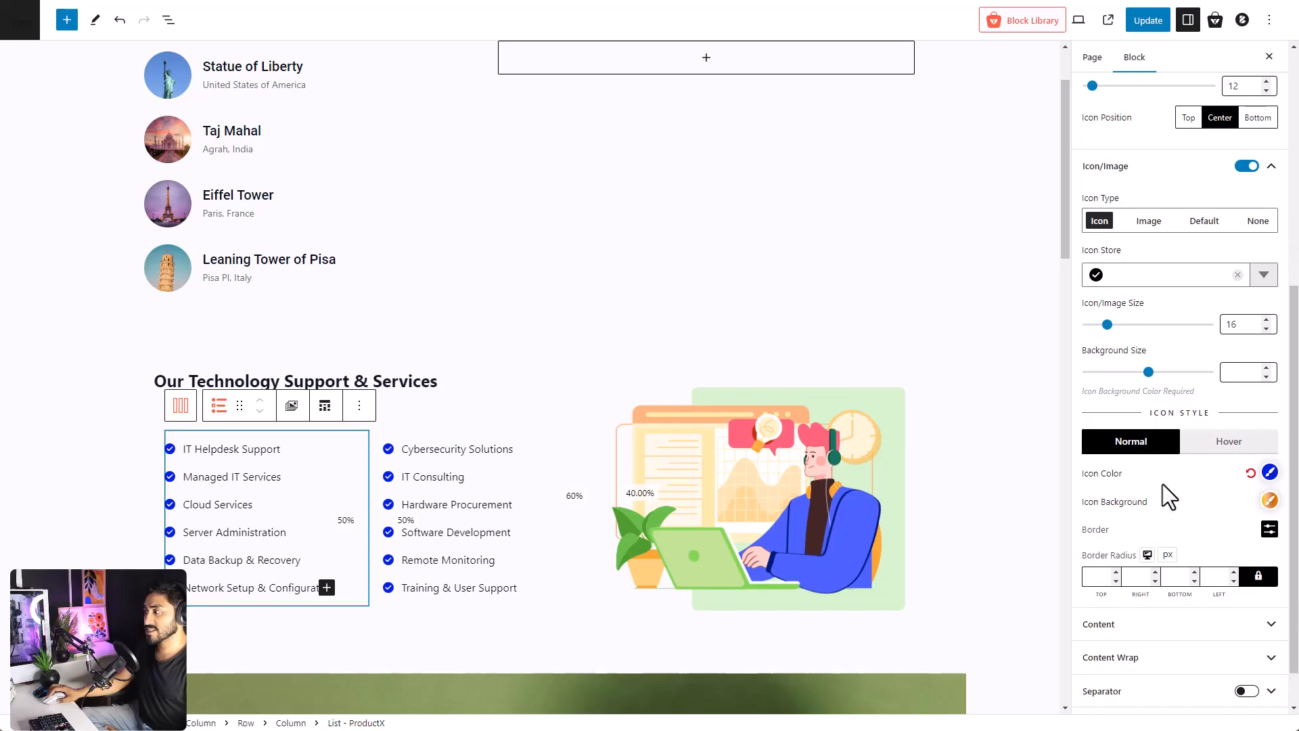
mouse_move(1150, 456)
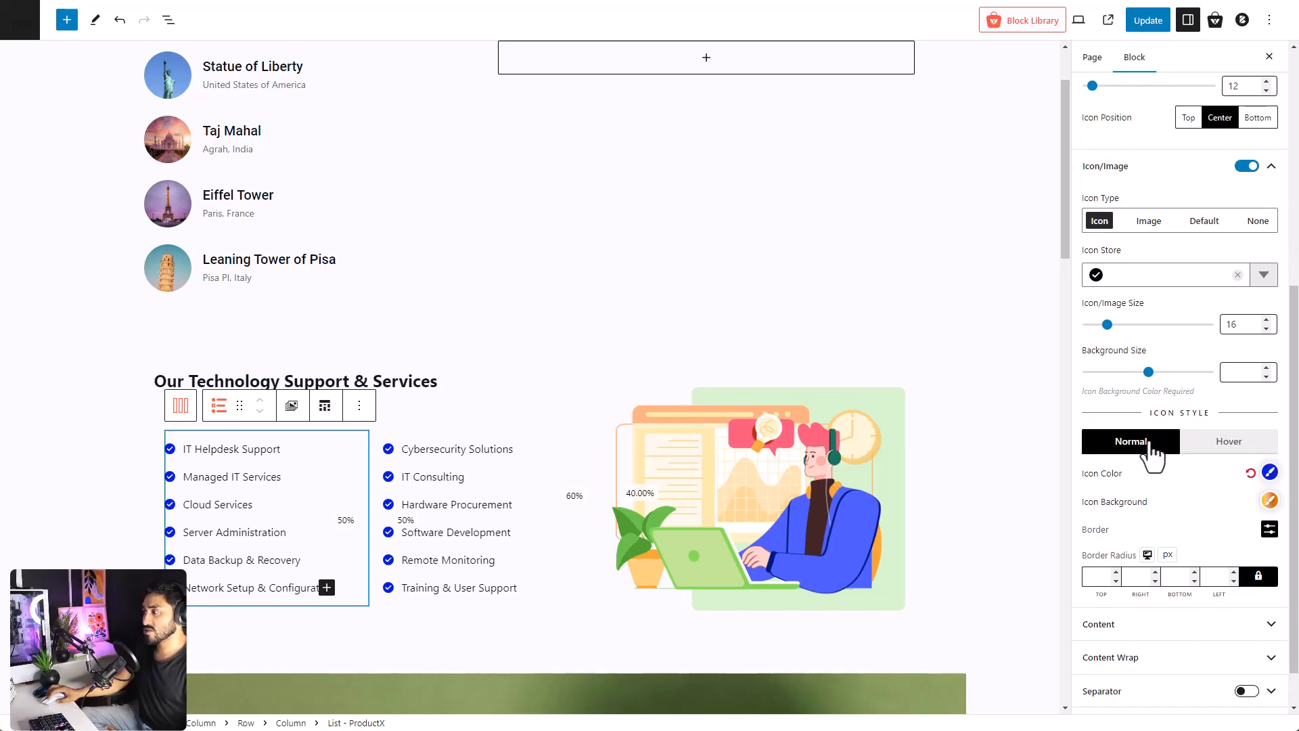
click(1228, 441)
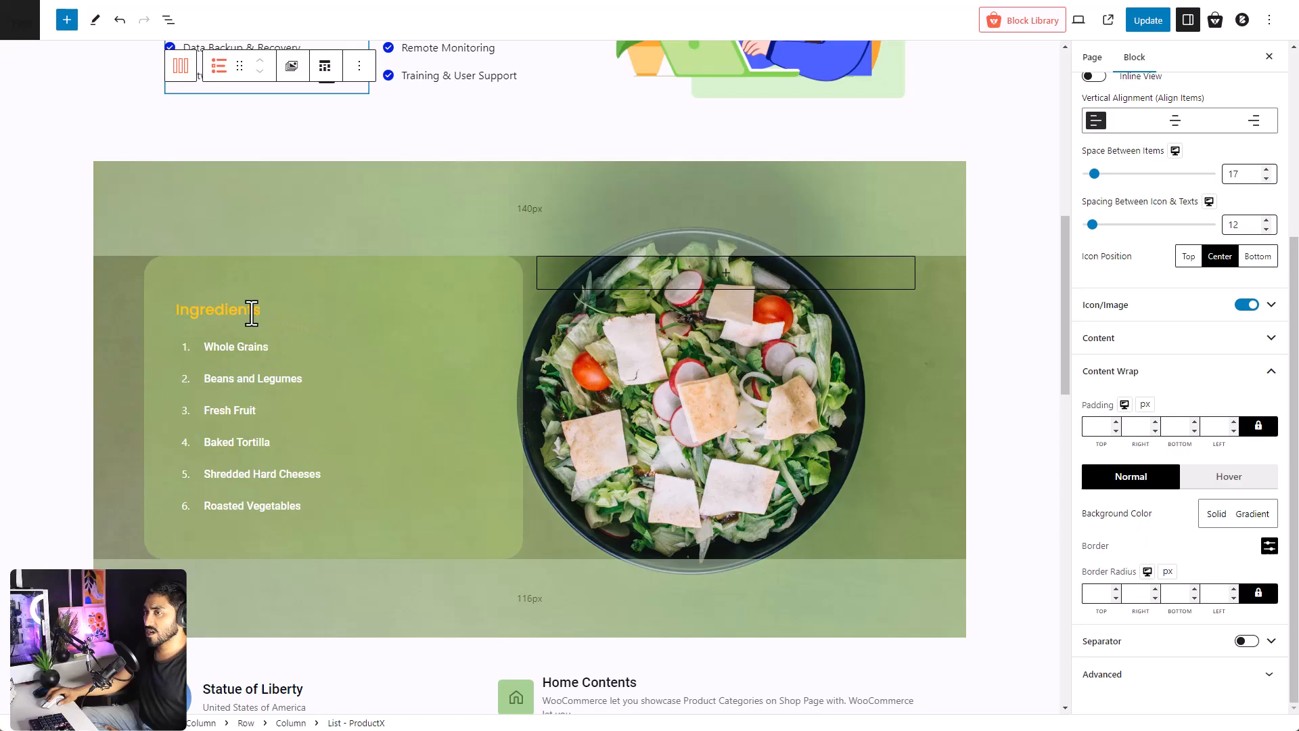
- Select the Ingredients list and show its normal-state Content Wrap options
double_click(230, 410)
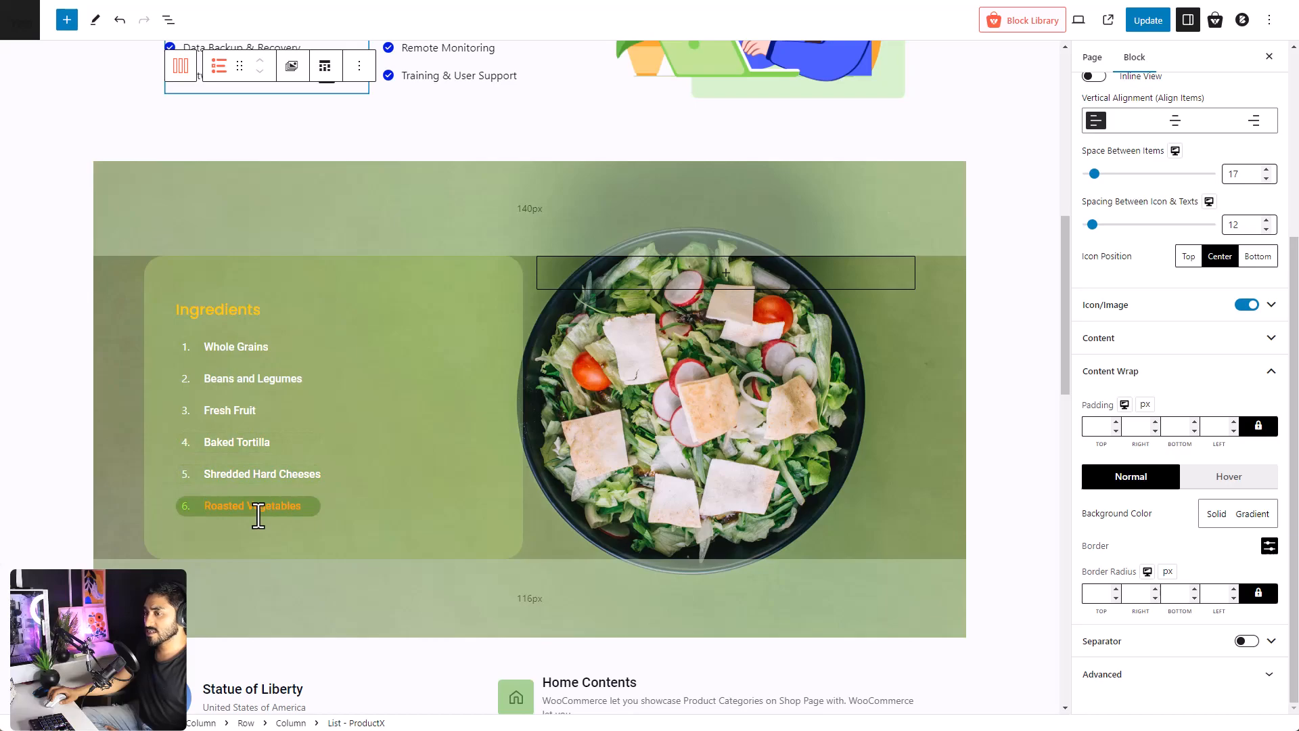
mouse_move(824, 533)
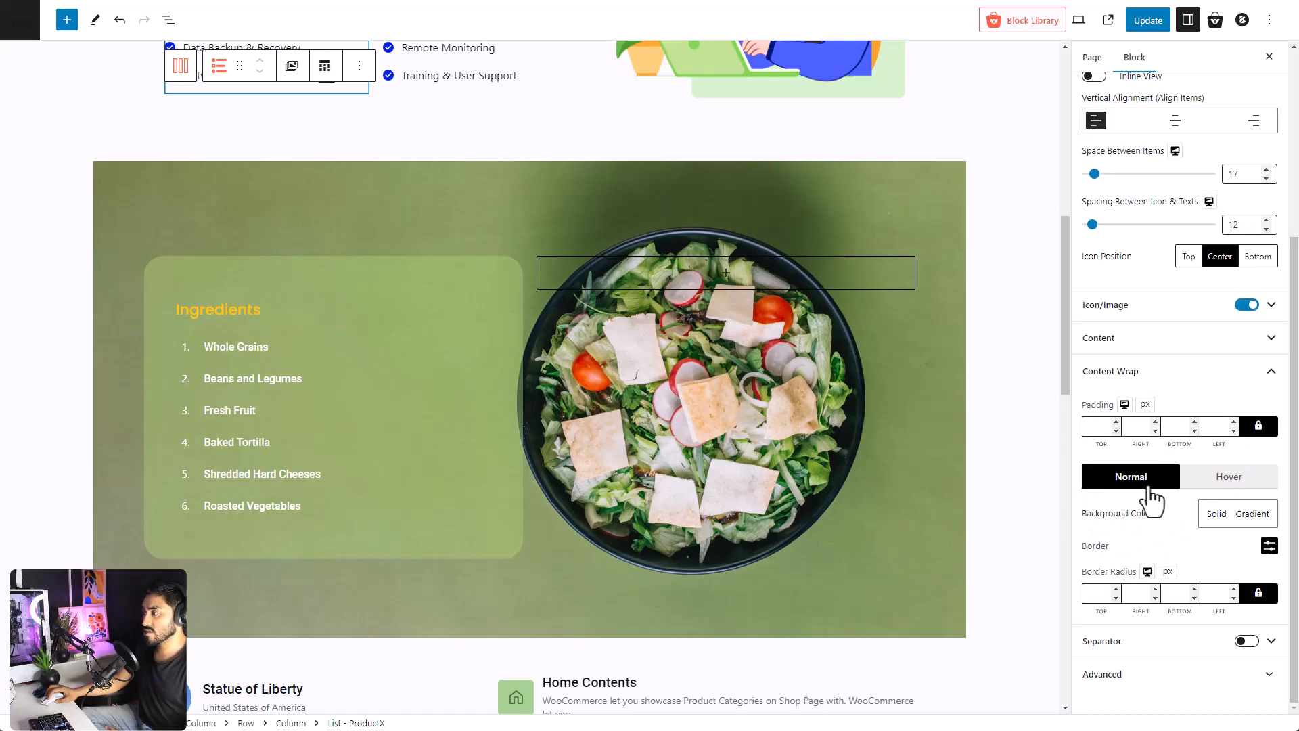
click(1228, 476)
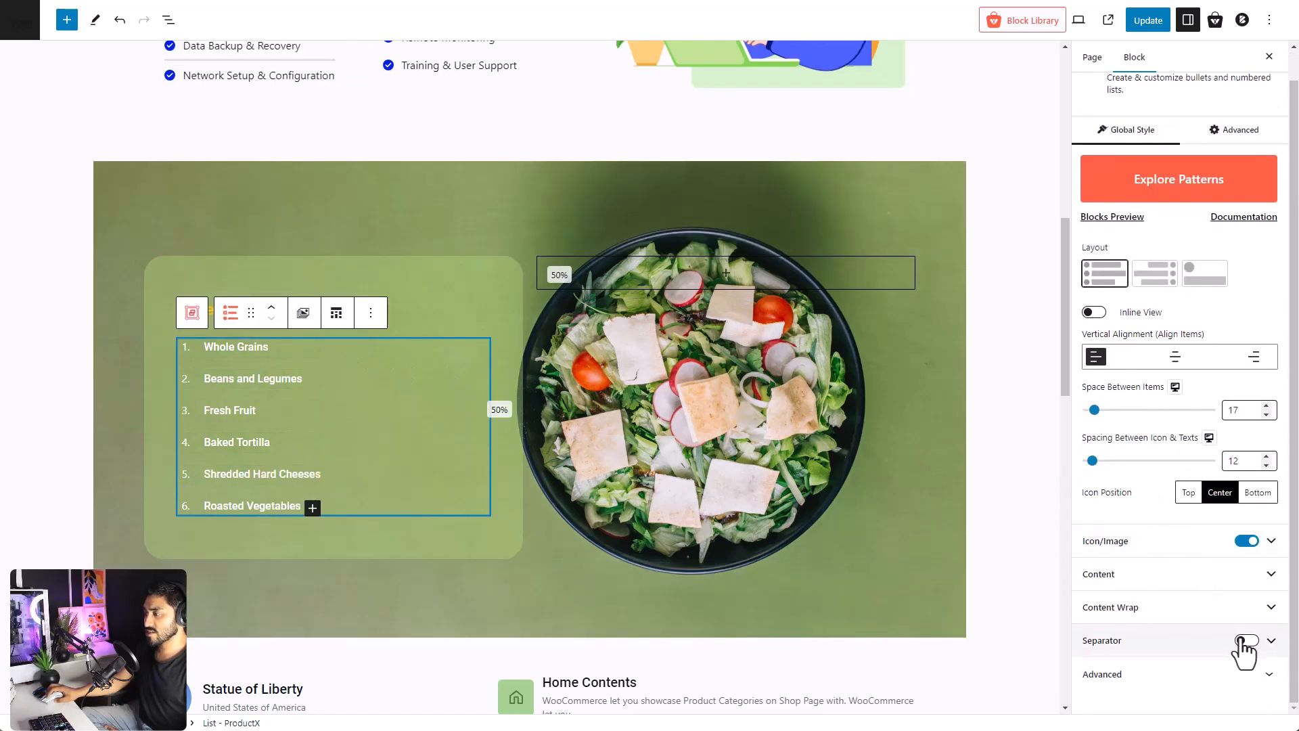
- Enable separators between the Ingredients list items
click(1246, 640)
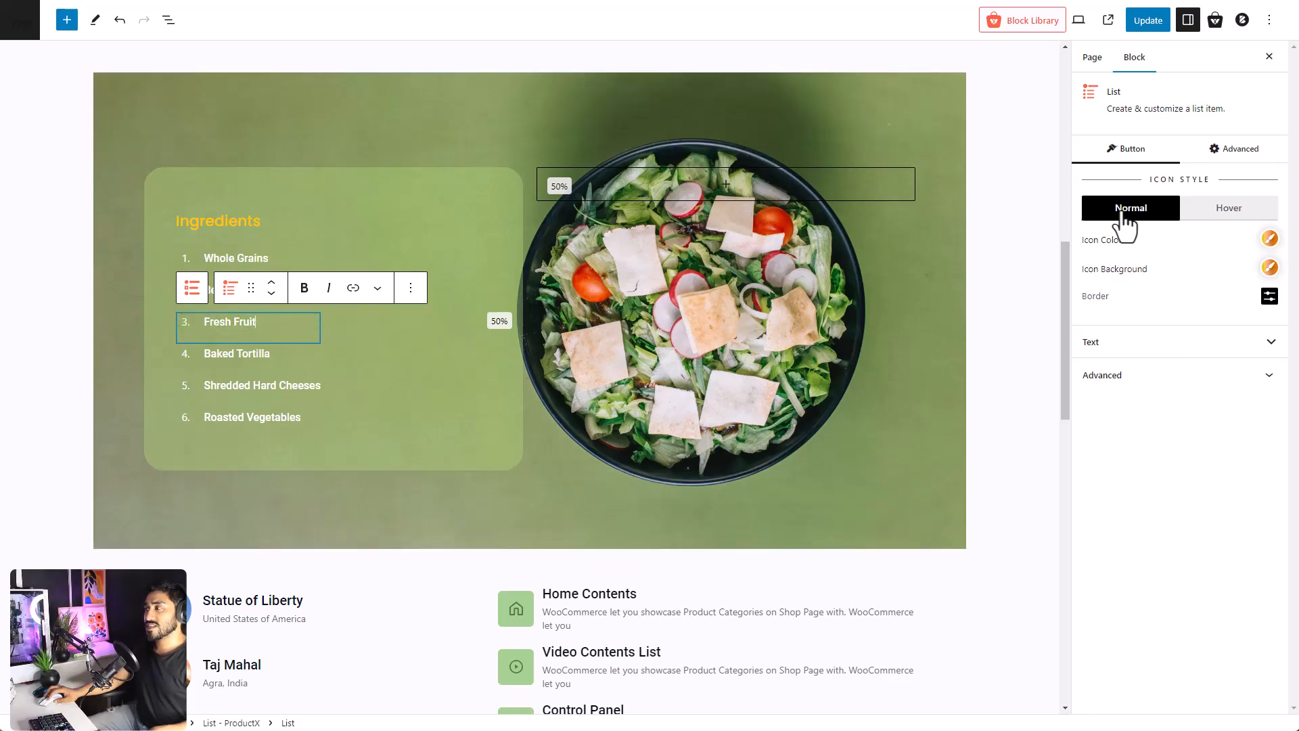
mouse_move(1217, 227)
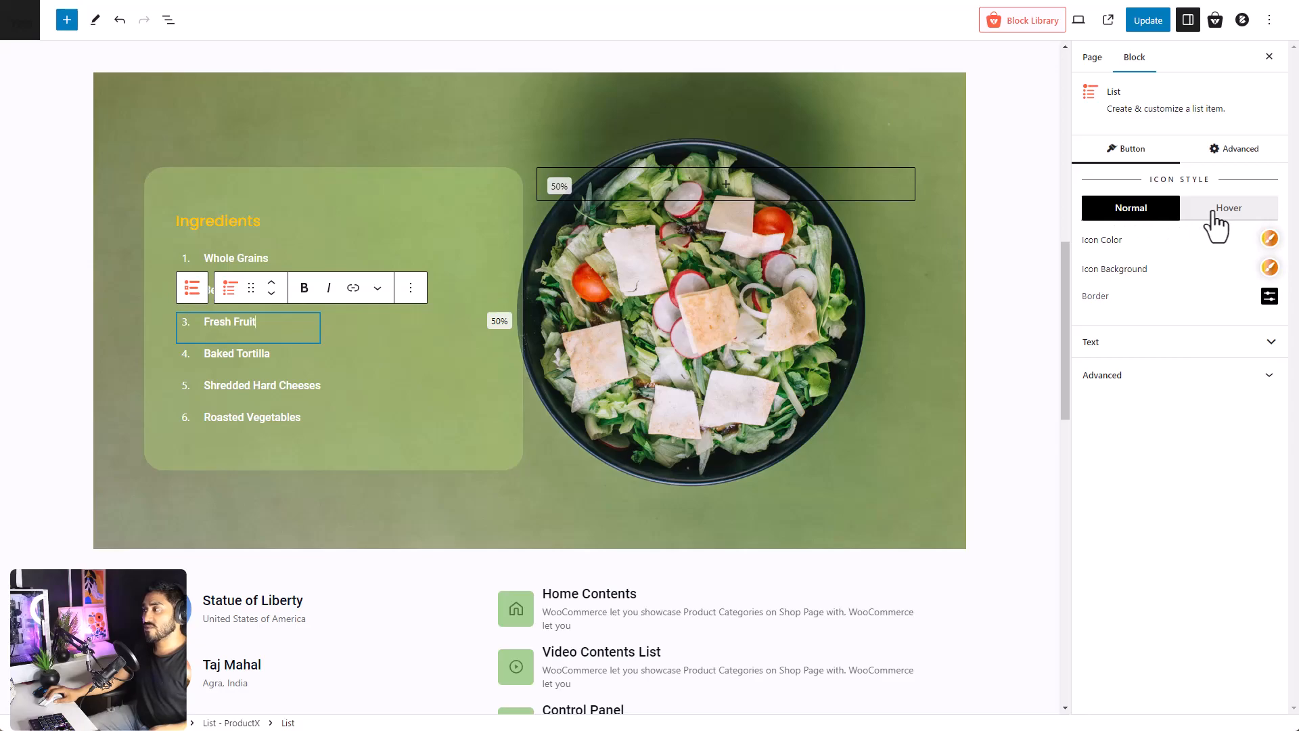
mouse_move(1154, 315)
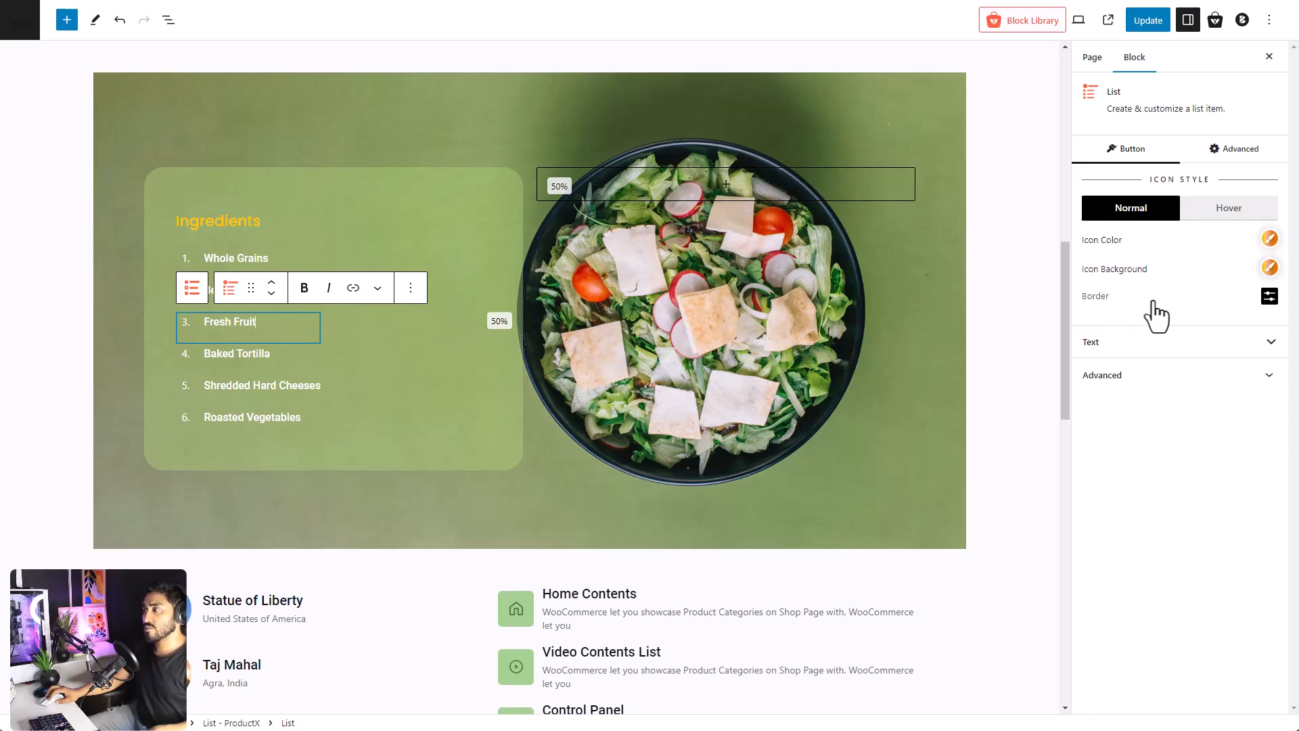
- Expand the Fresh Fruit item's Text panel with title and hover colour options
click(1090, 341)
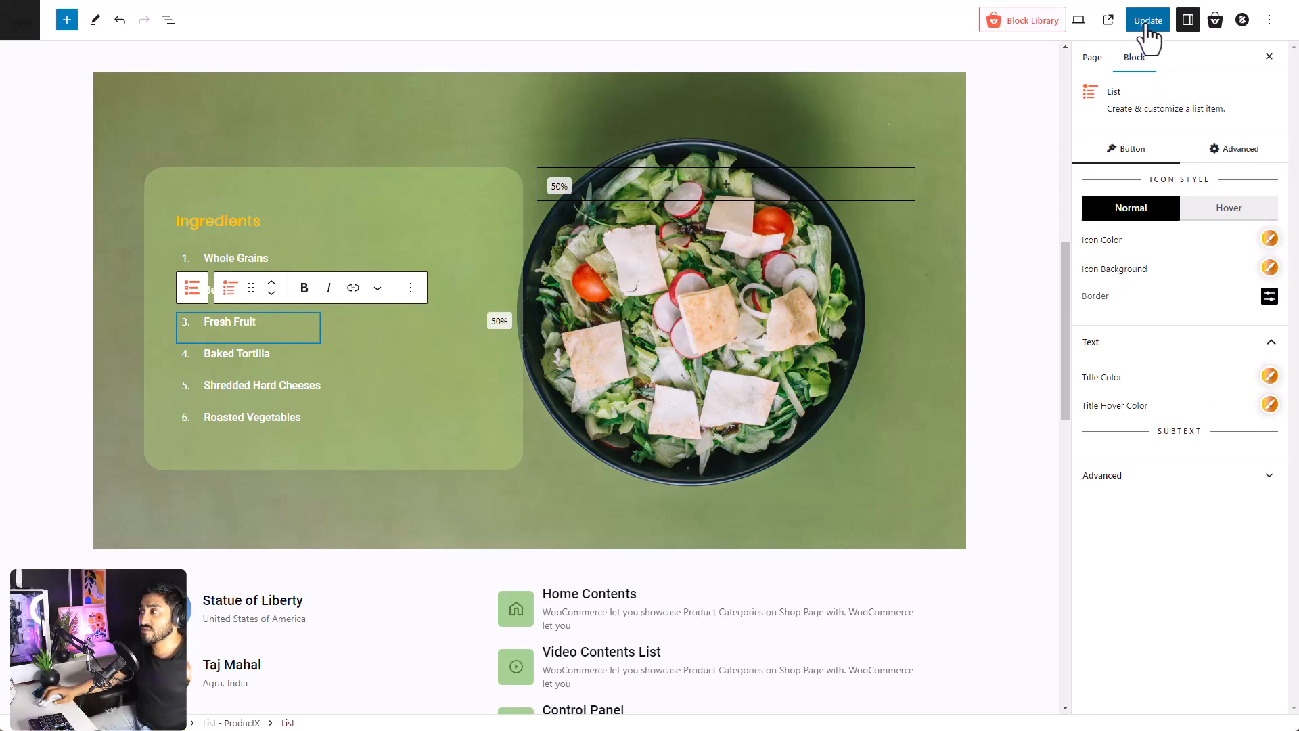
- Update the page and scroll the live page through all list blocks to the footer
click(1147, 19)
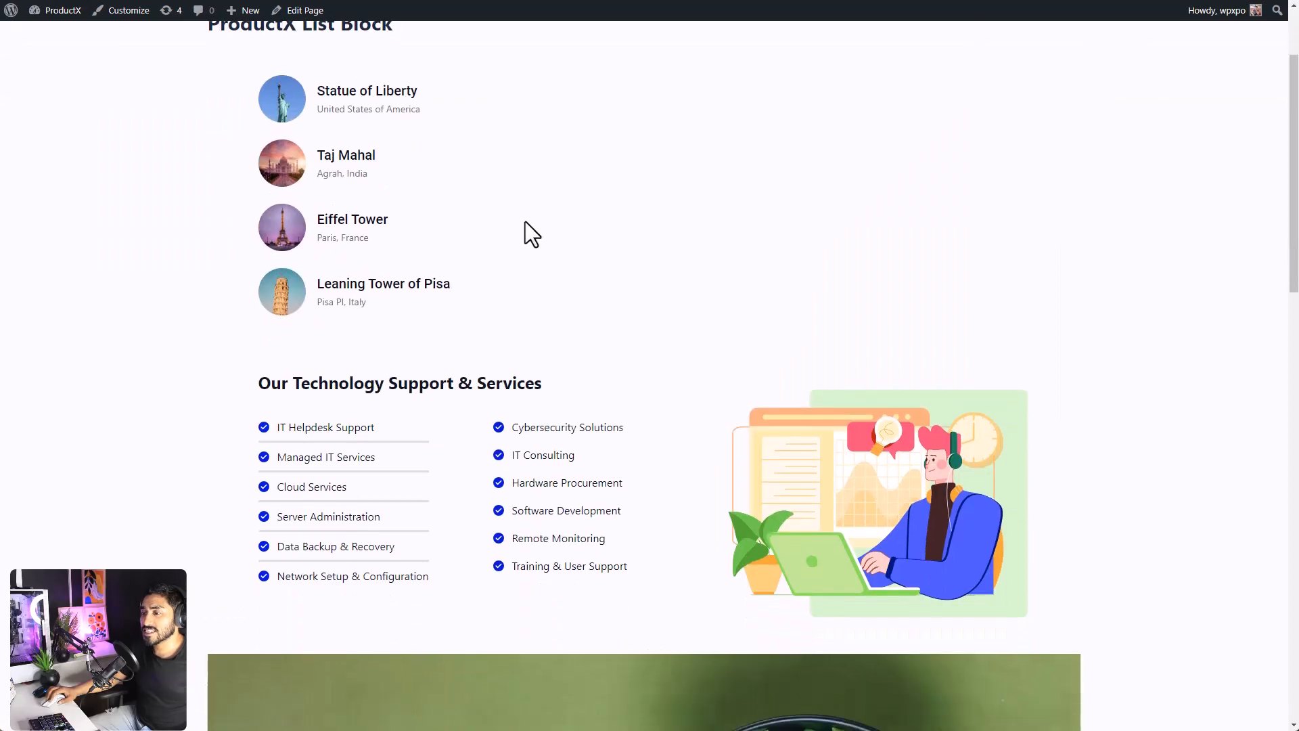
scroll(down, 3)
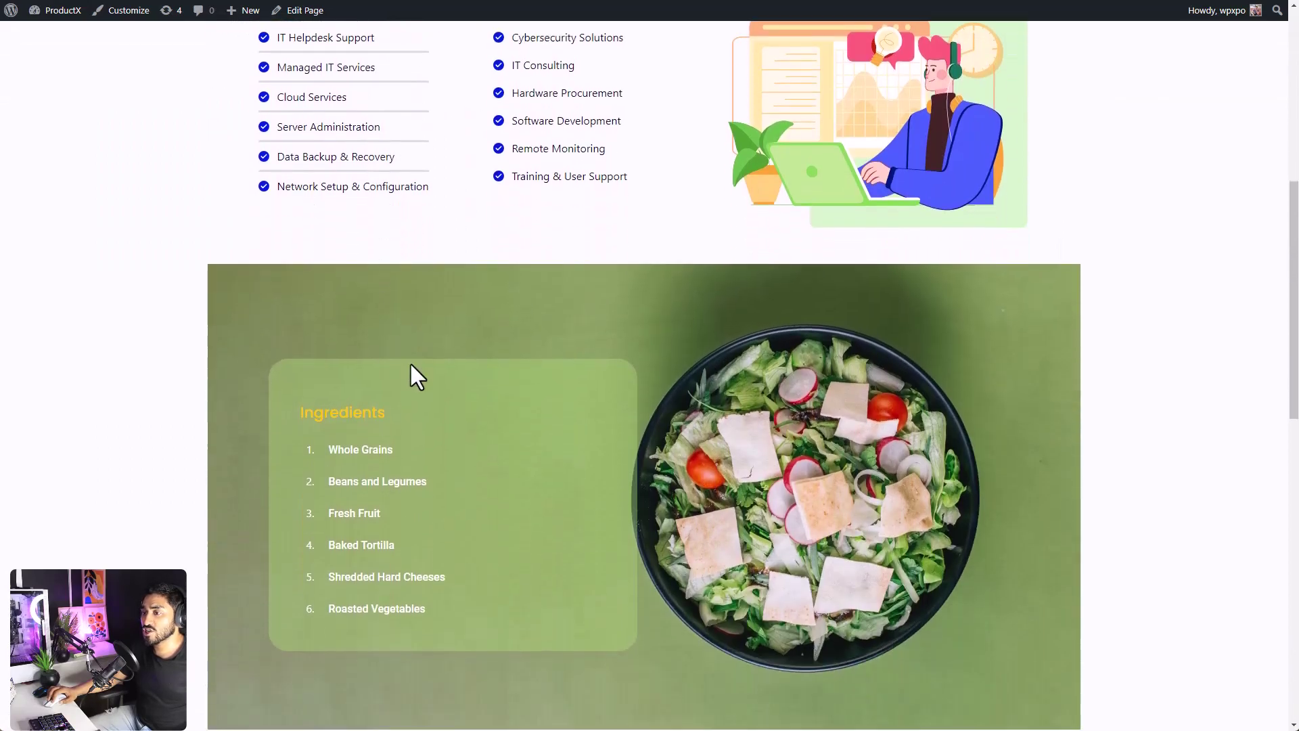
scroll(down, 3)
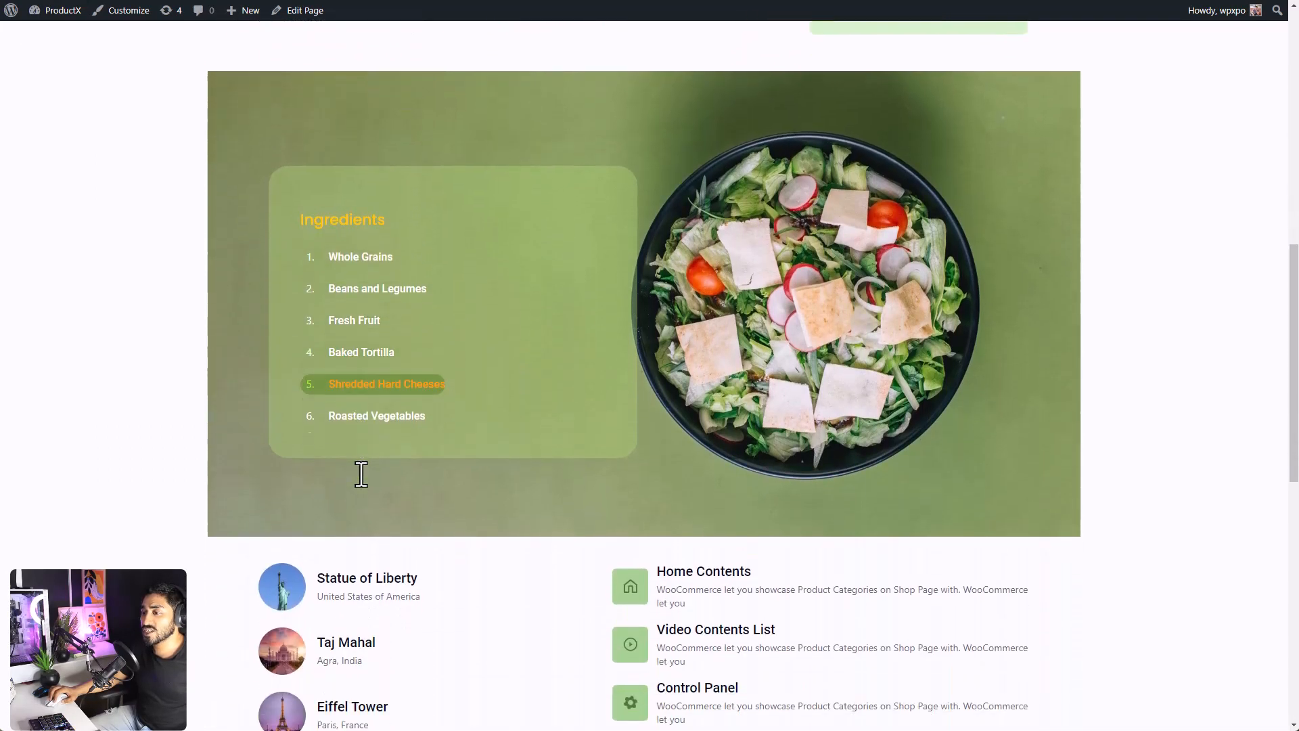
scroll(down, 3)
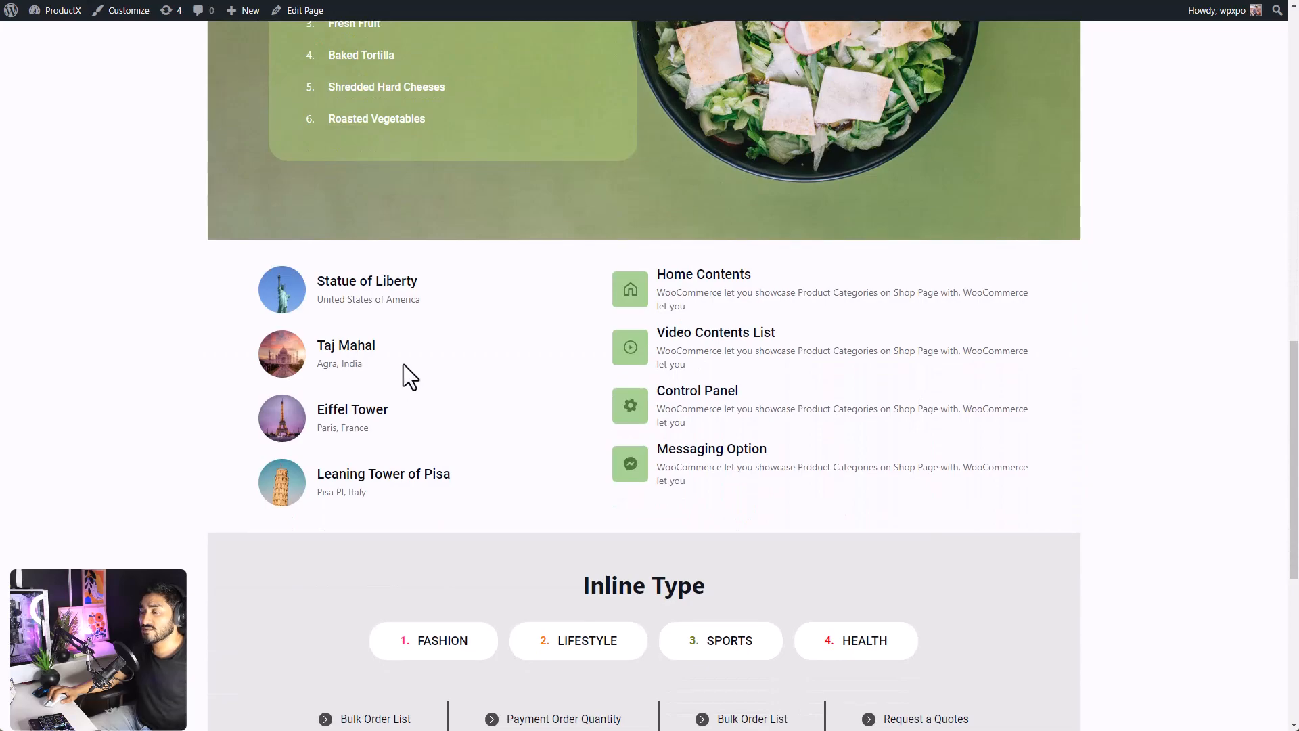
scroll(down, 3)
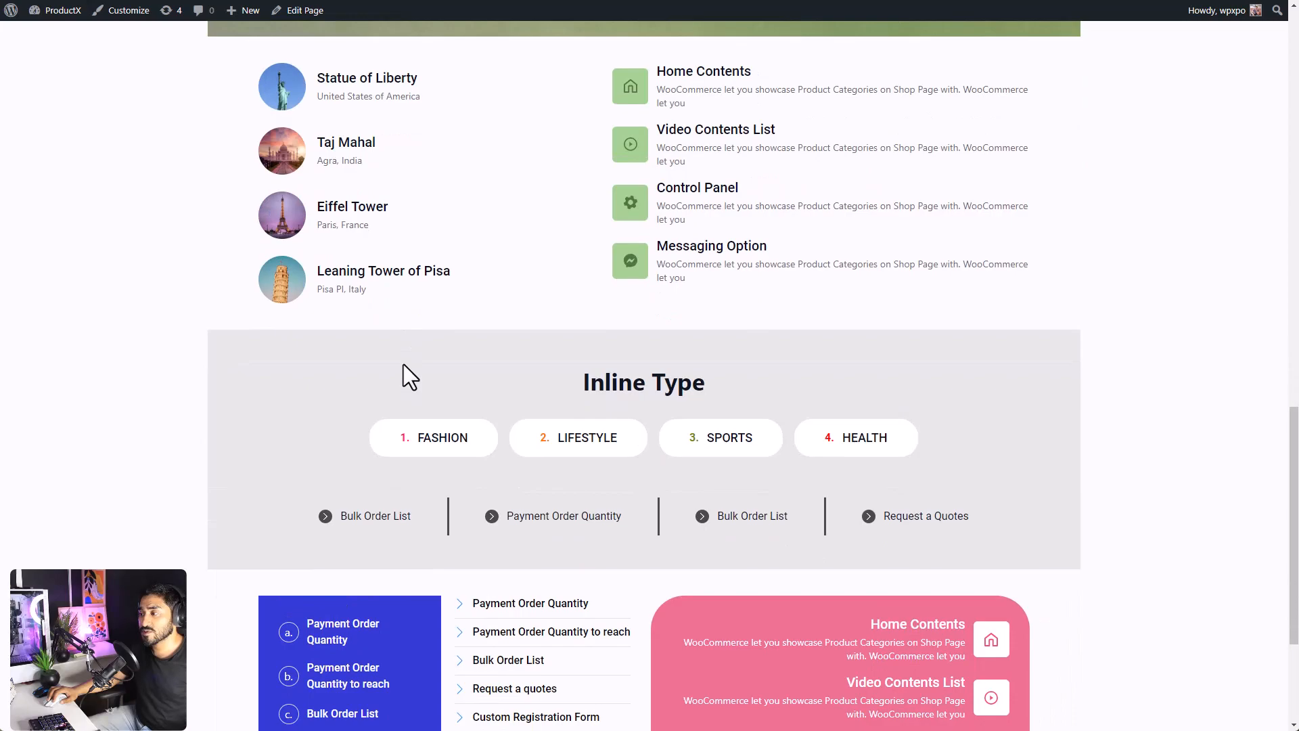
scroll(down, 3)
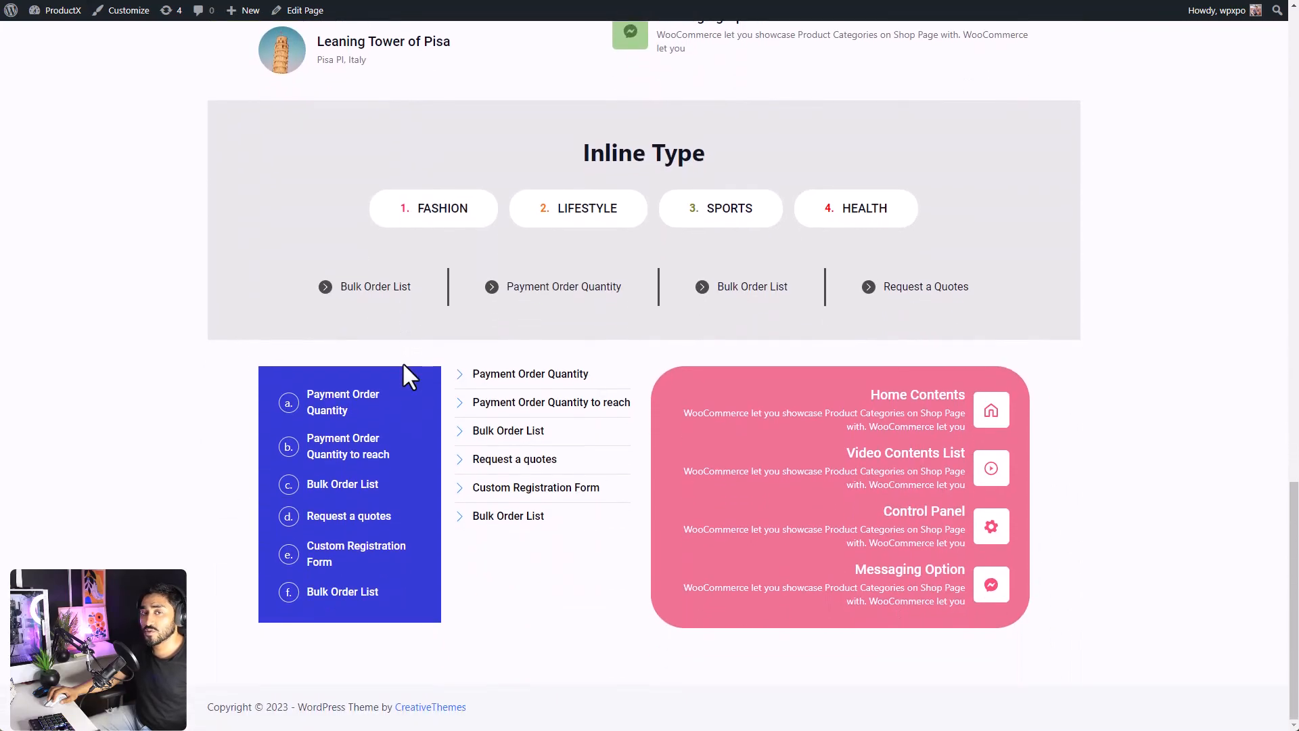